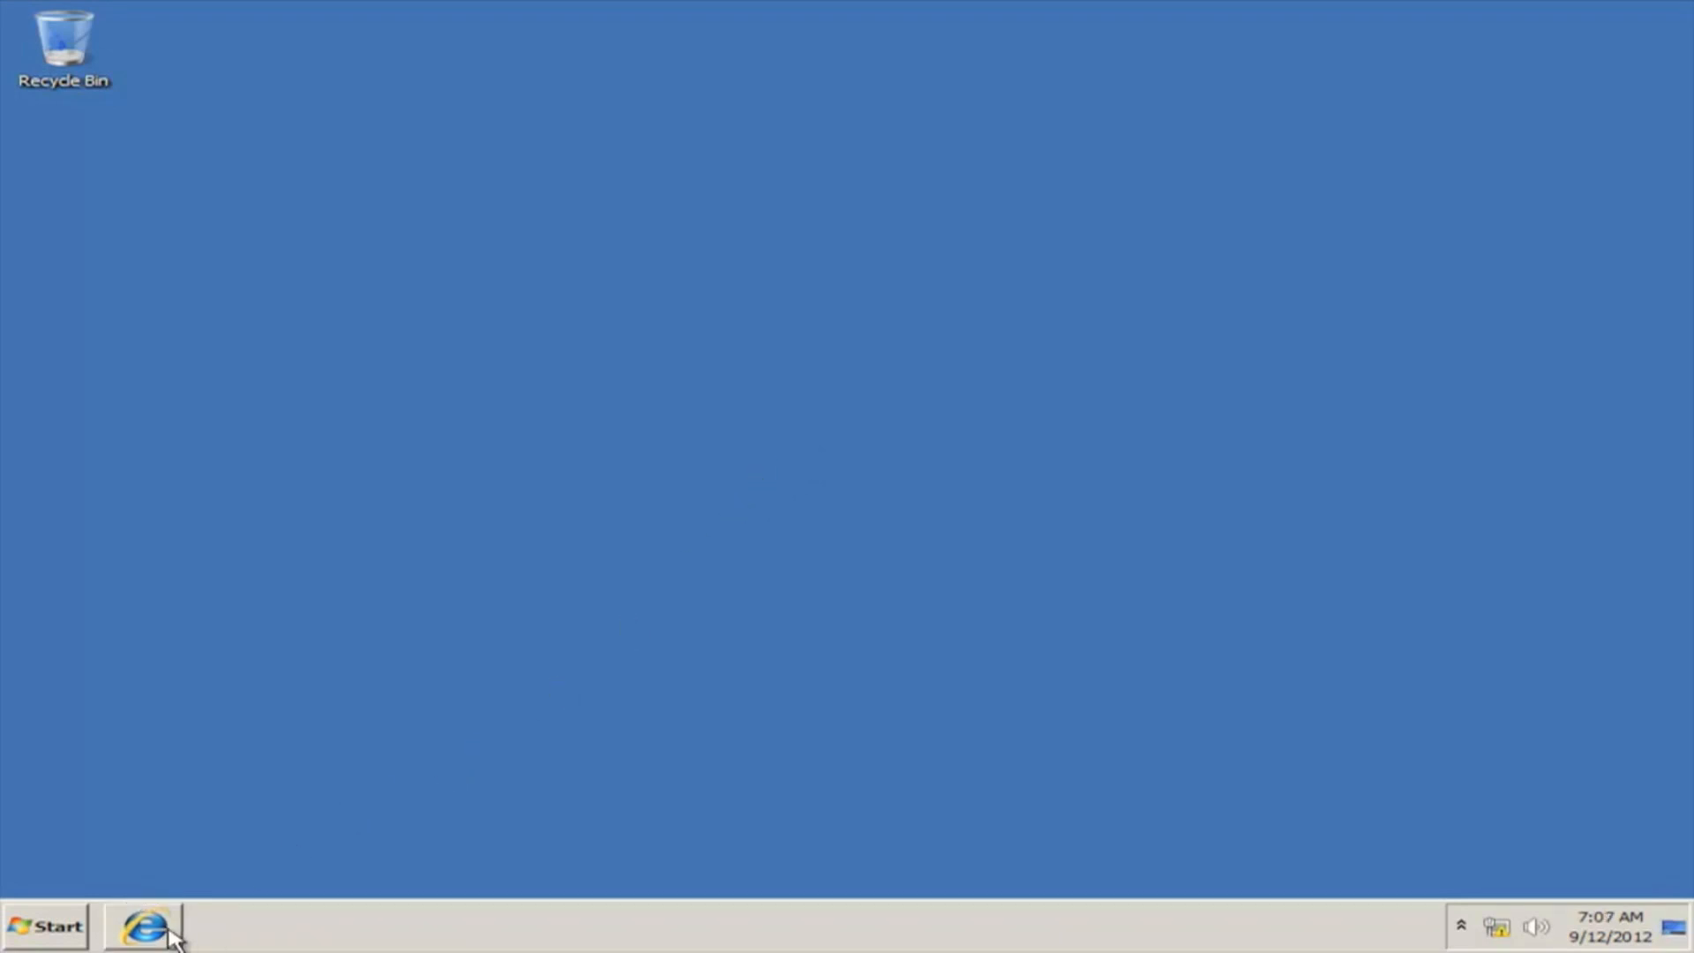
# Launch Internet Explorer and go to the router address 192.168.1.254.
pyautogui.click(143, 925)
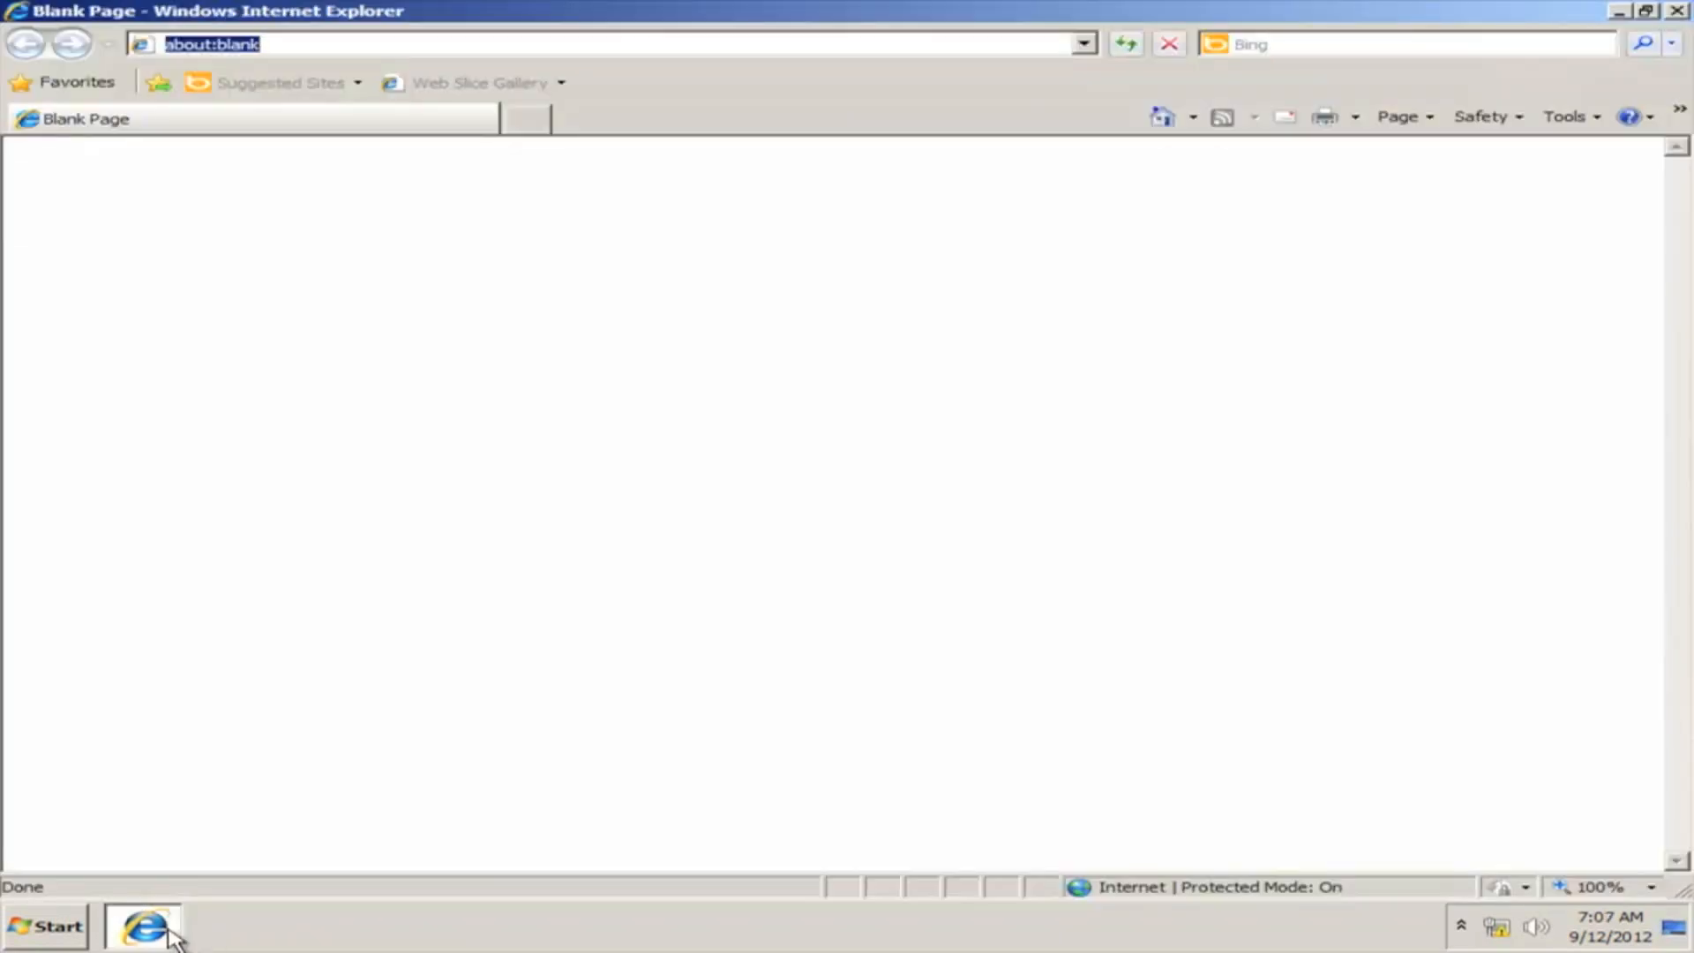
pyautogui.write('192.168.1.254/')
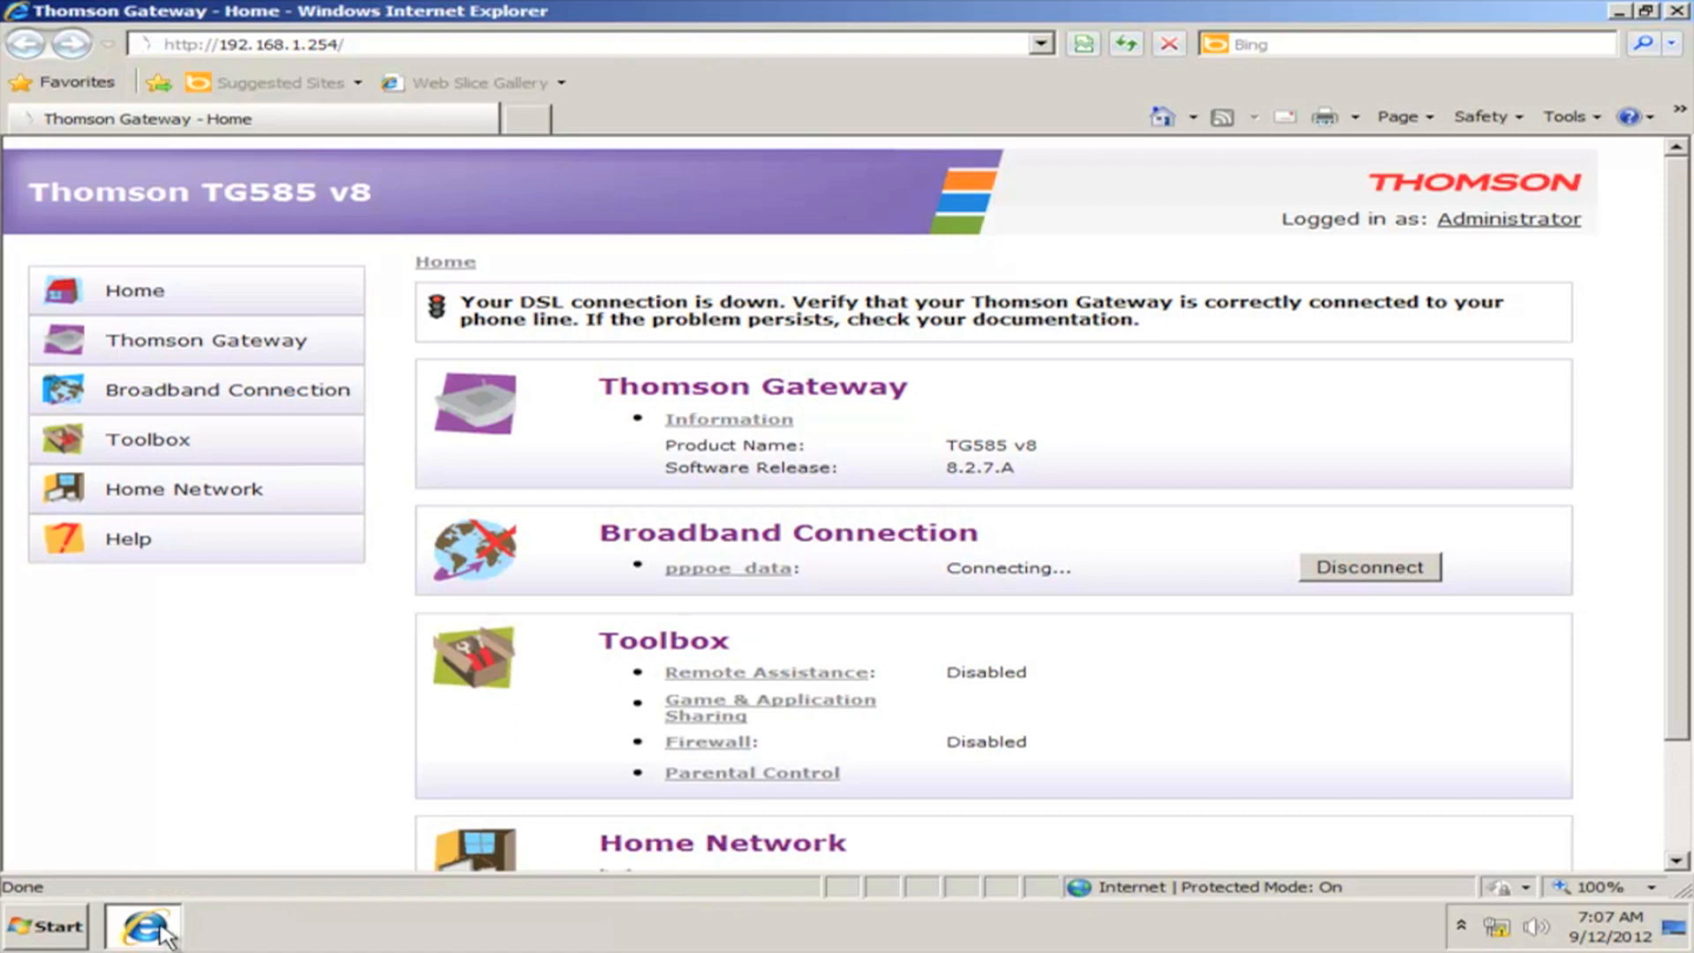
pyautogui.moveTo(176, 352)
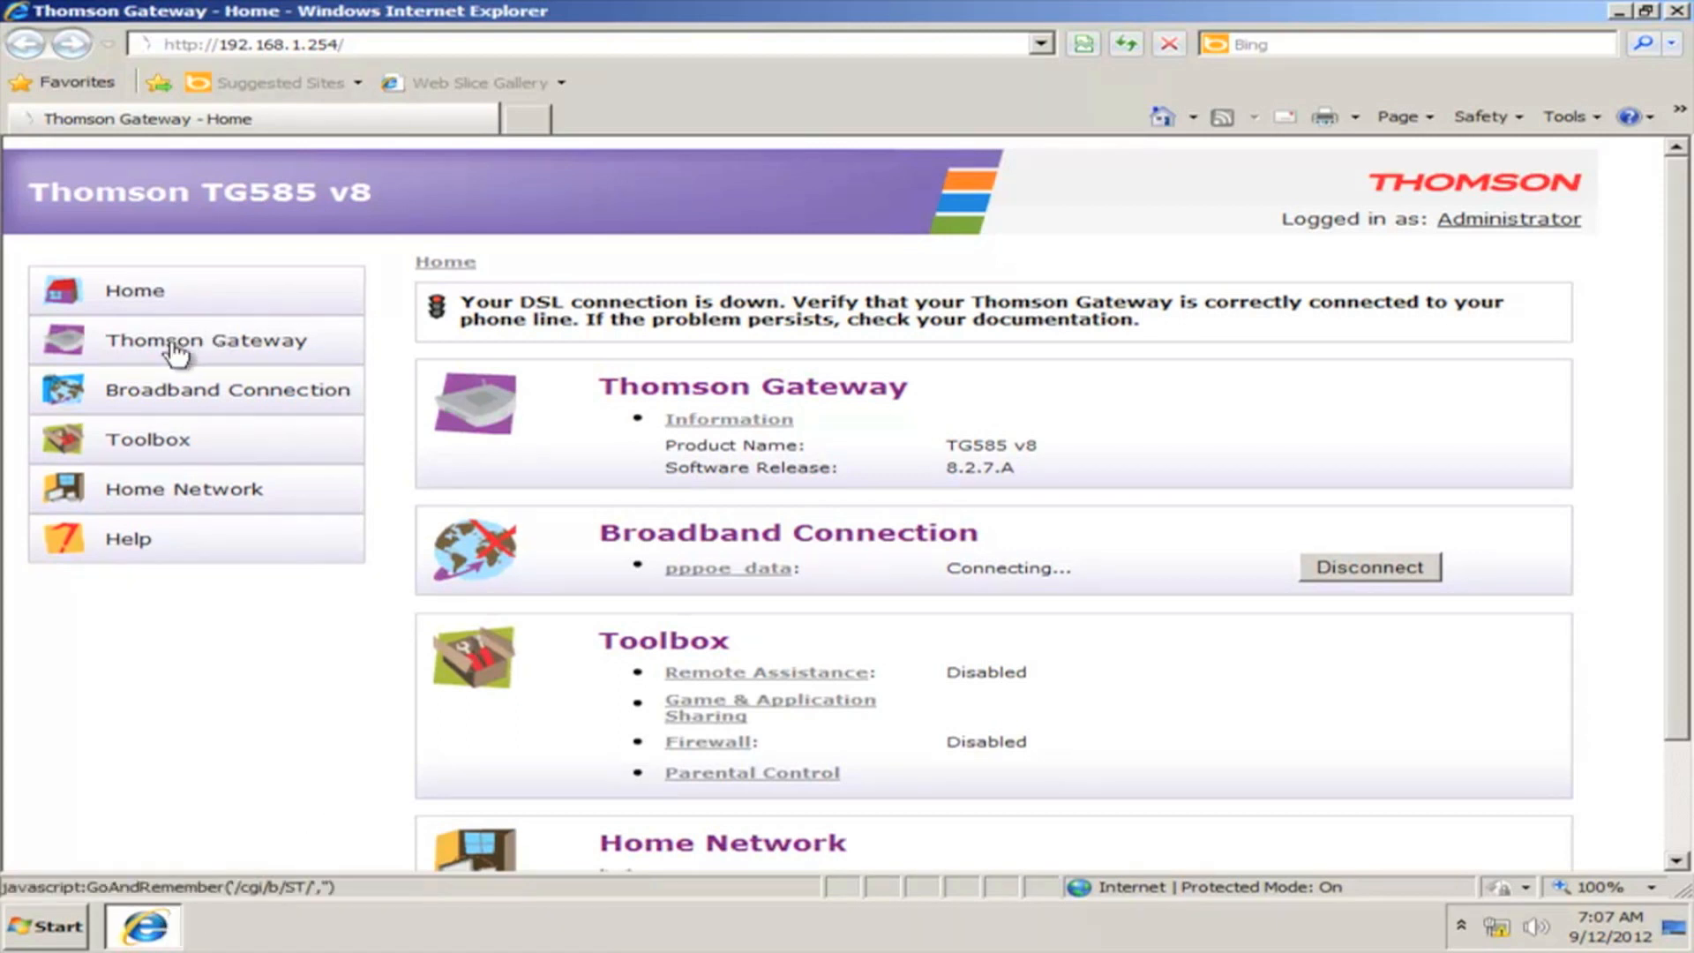
# Open the Thomson Gateway section and start 'Setup my Thomson Gateway'.
pyautogui.click(208, 339)
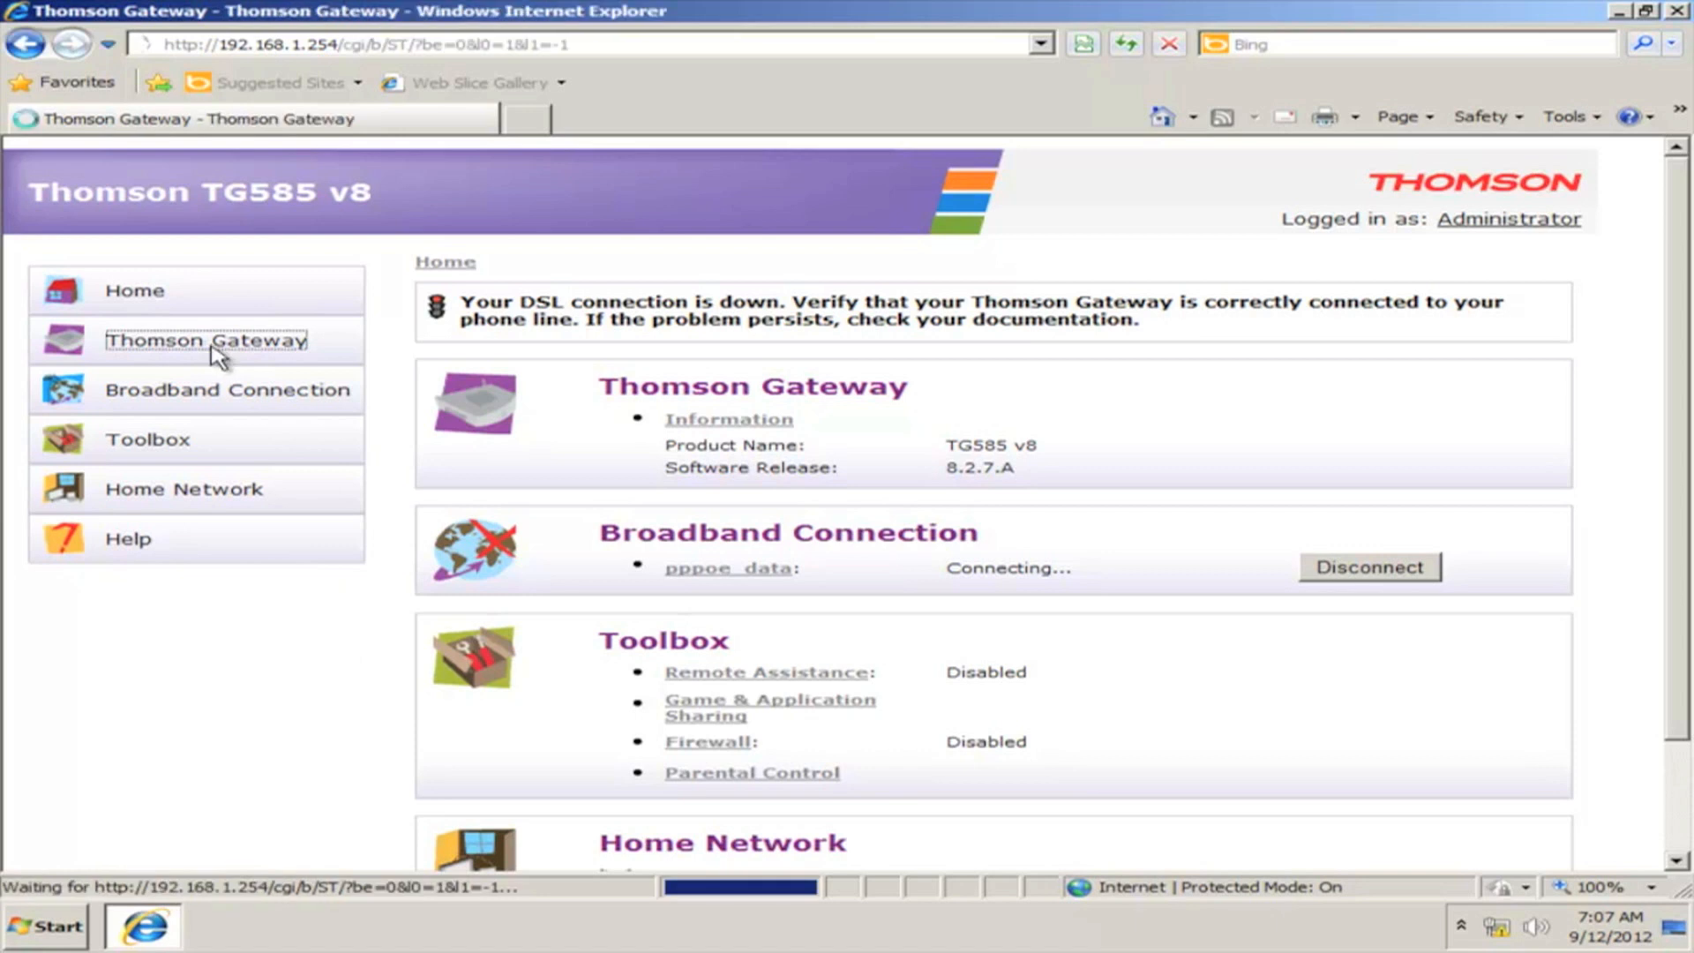
pyautogui.click(207, 339)
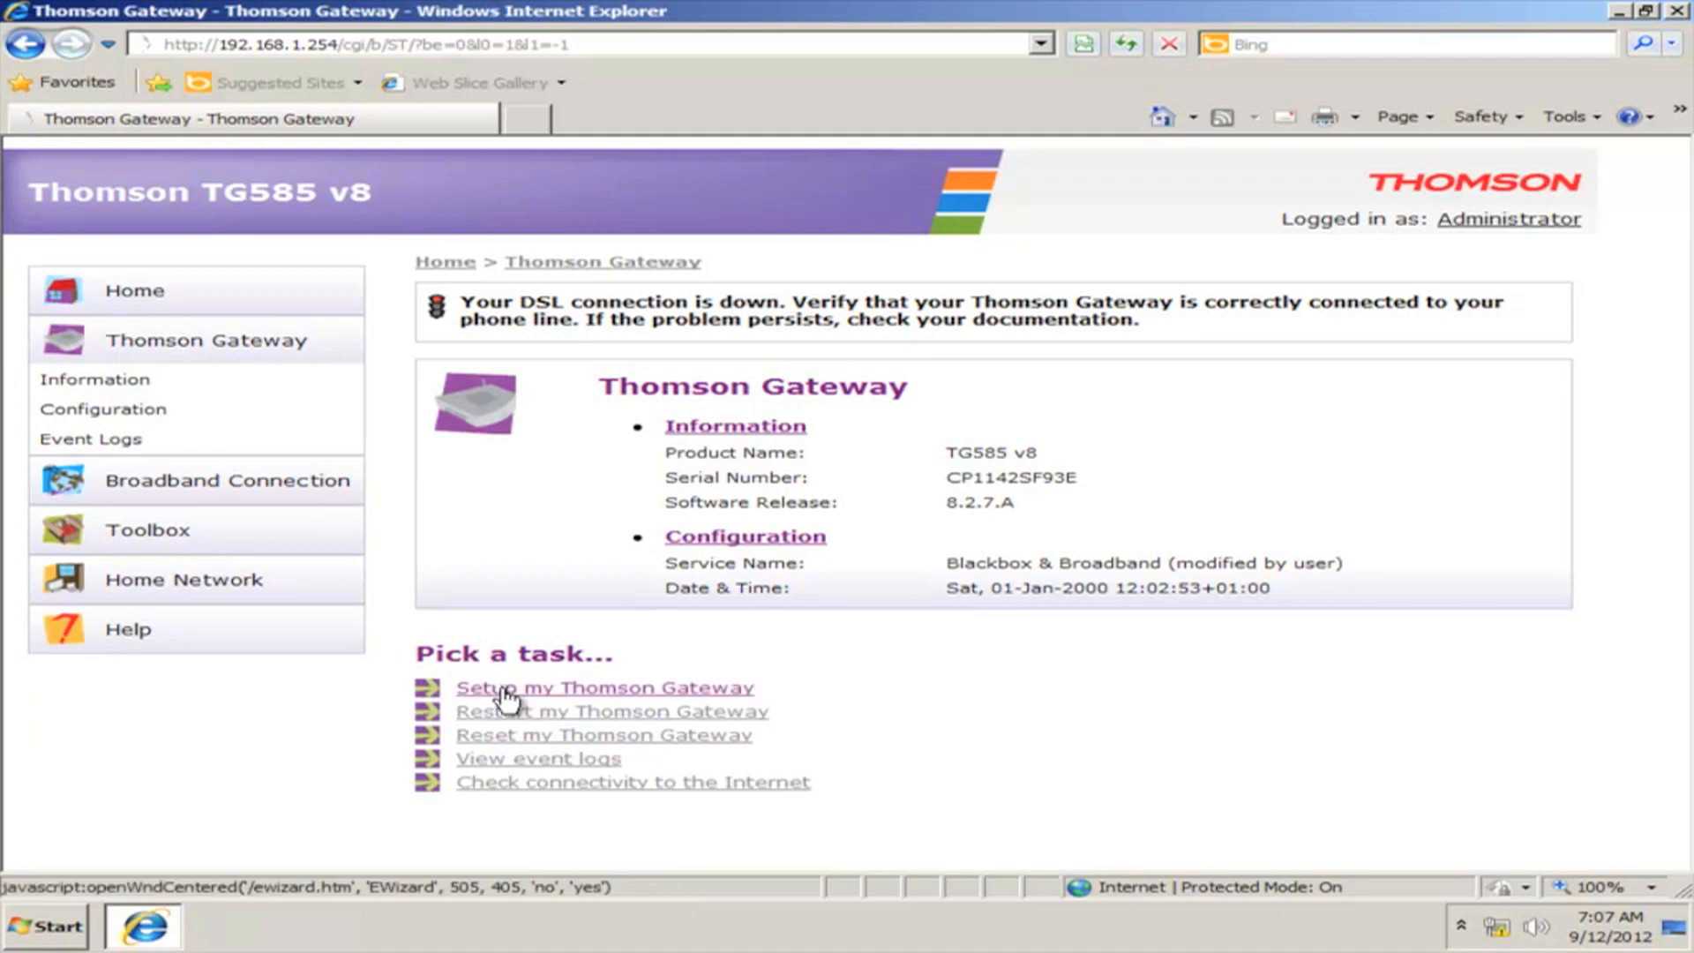
pyautogui.click(602, 687)
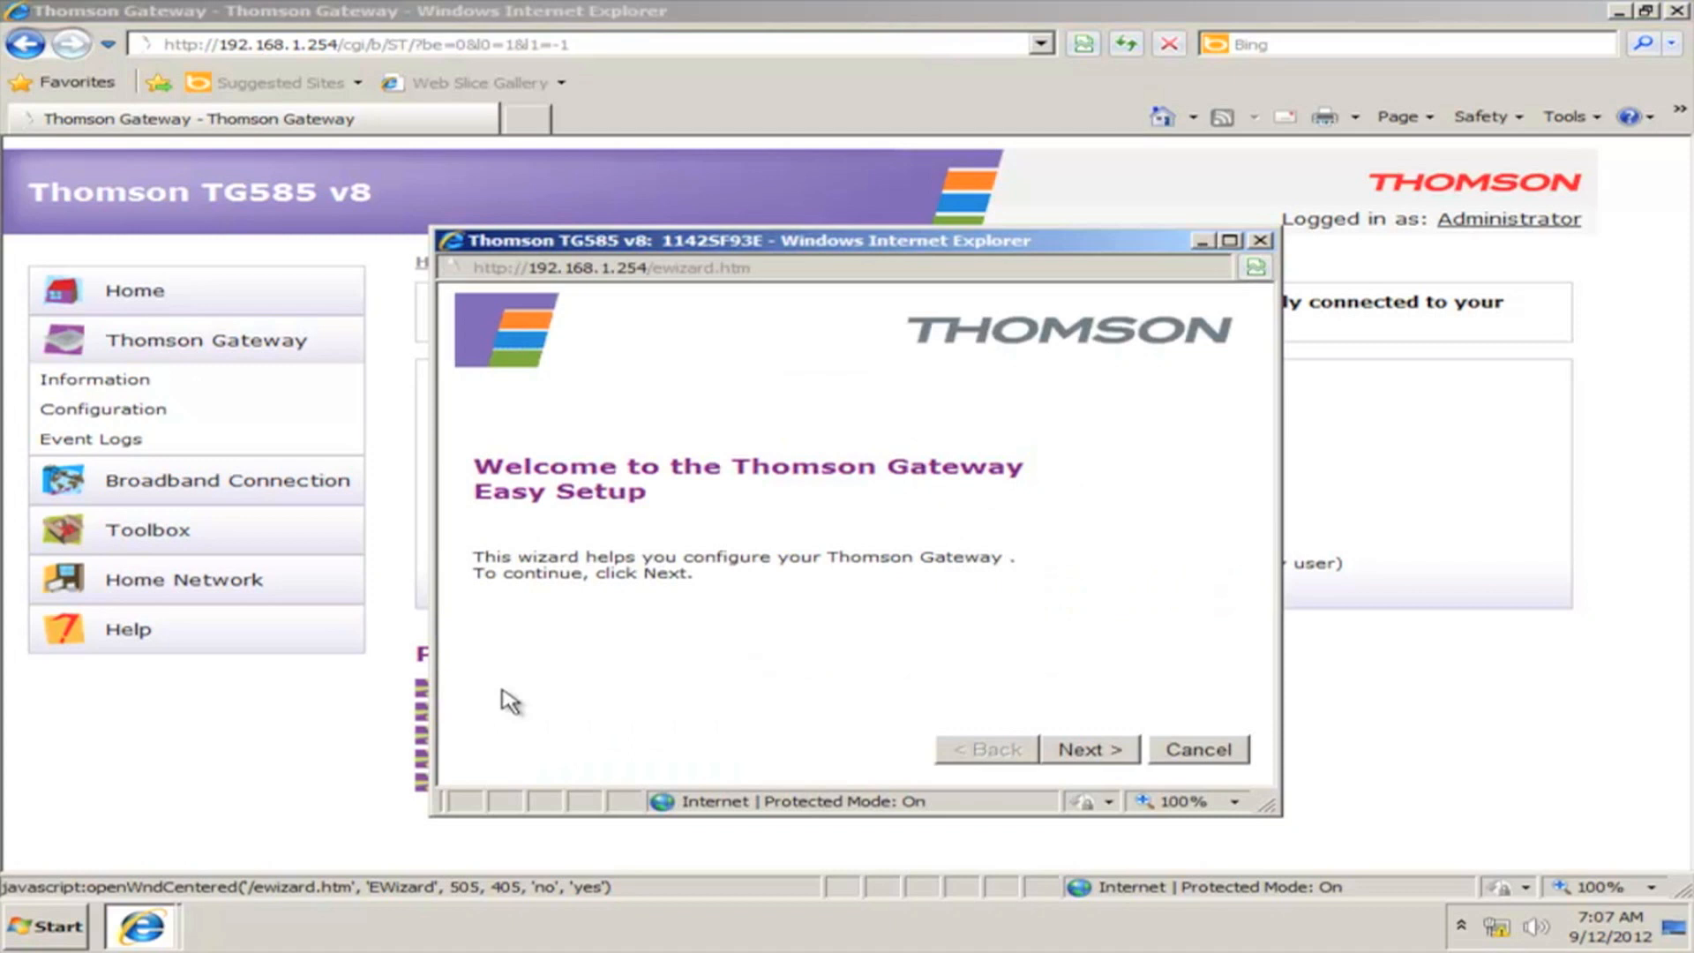
pyautogui.moveTo(1127, 767)
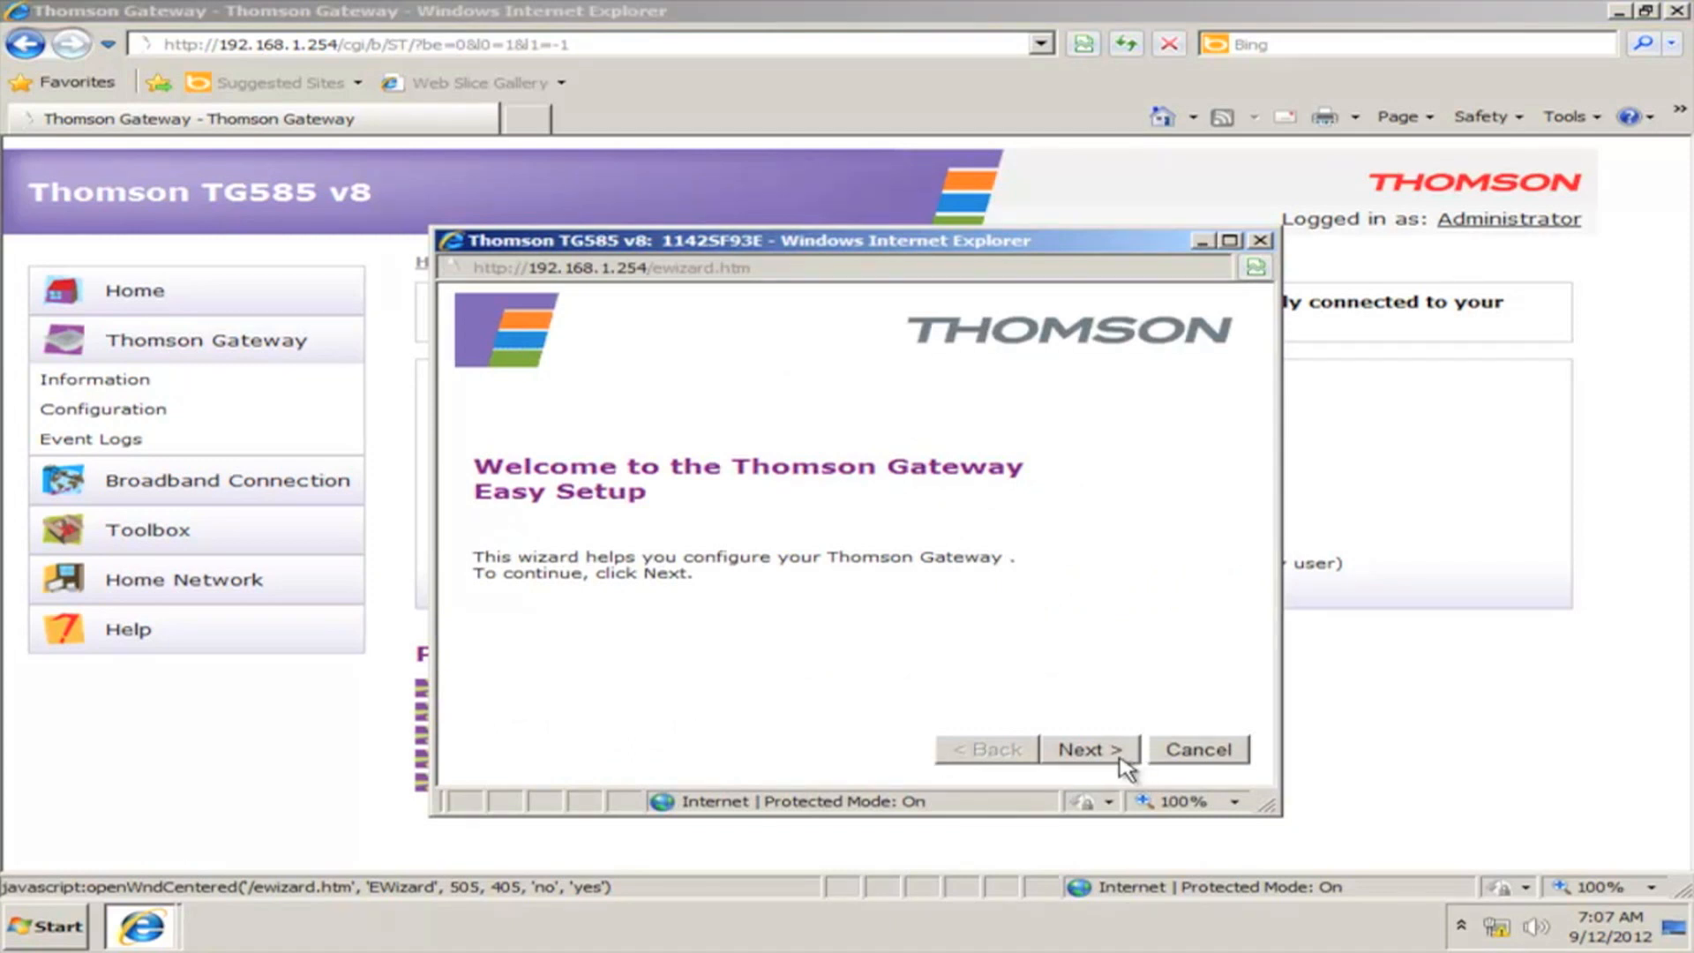
# Pass the wizard welcome page, select the Broadband service, and continue to Wireless Settings.
pyautogui.click(1087, 749)
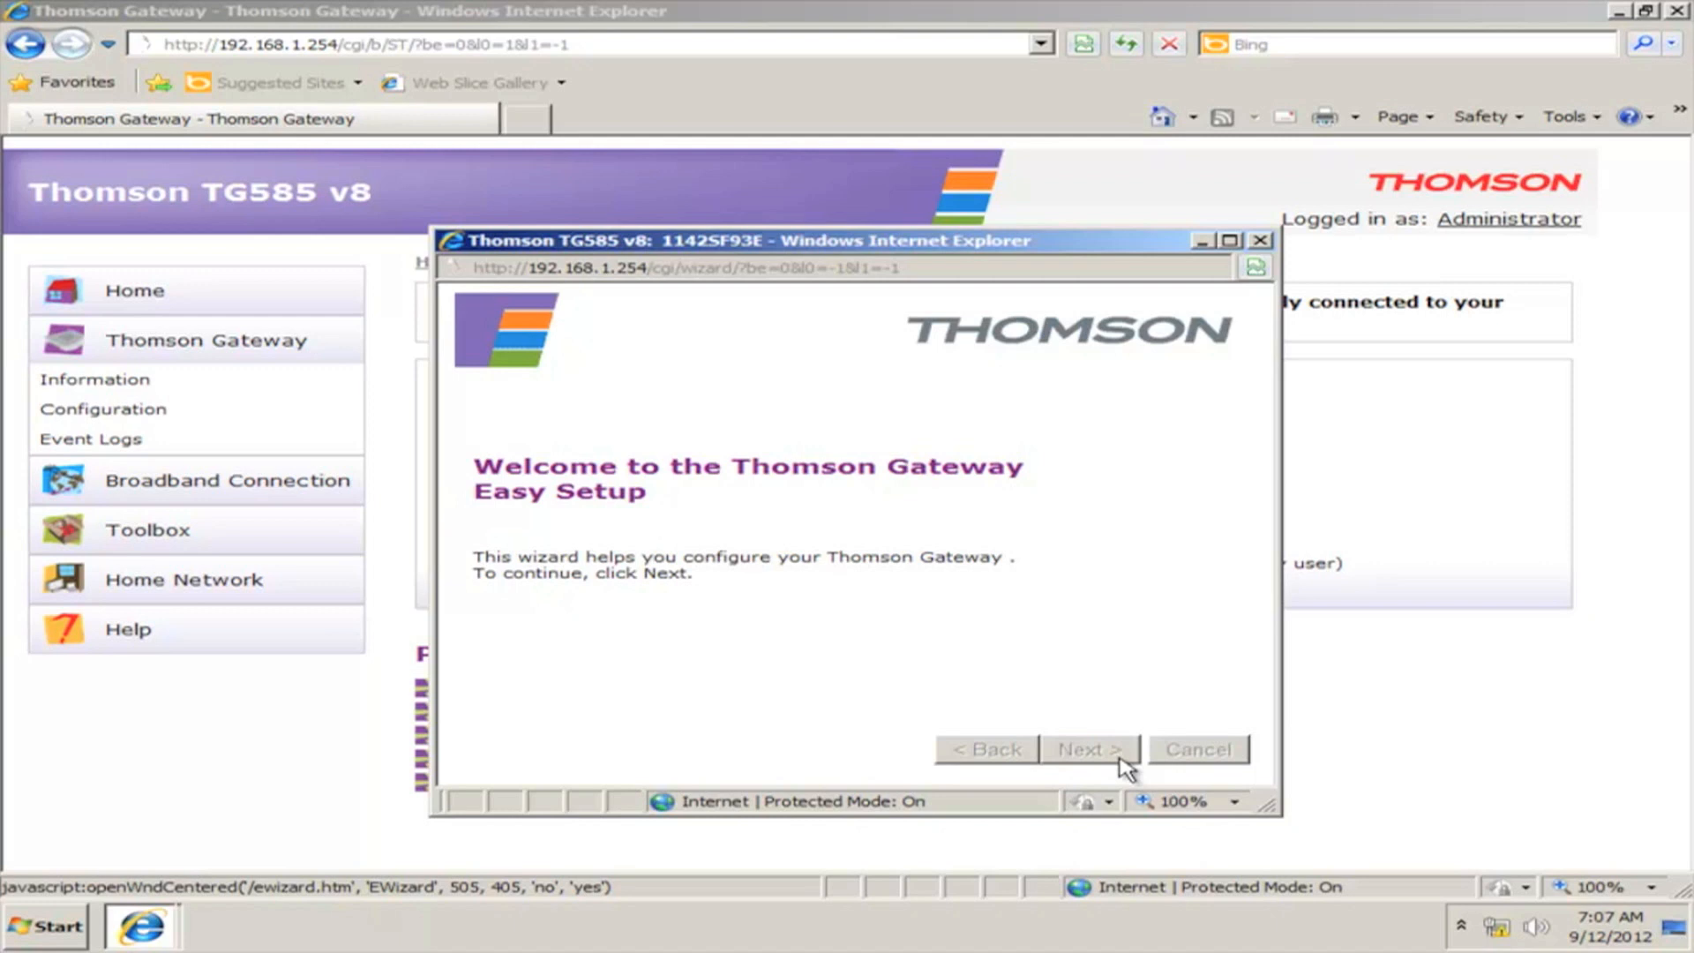
pyautogui.click(1087, 749)
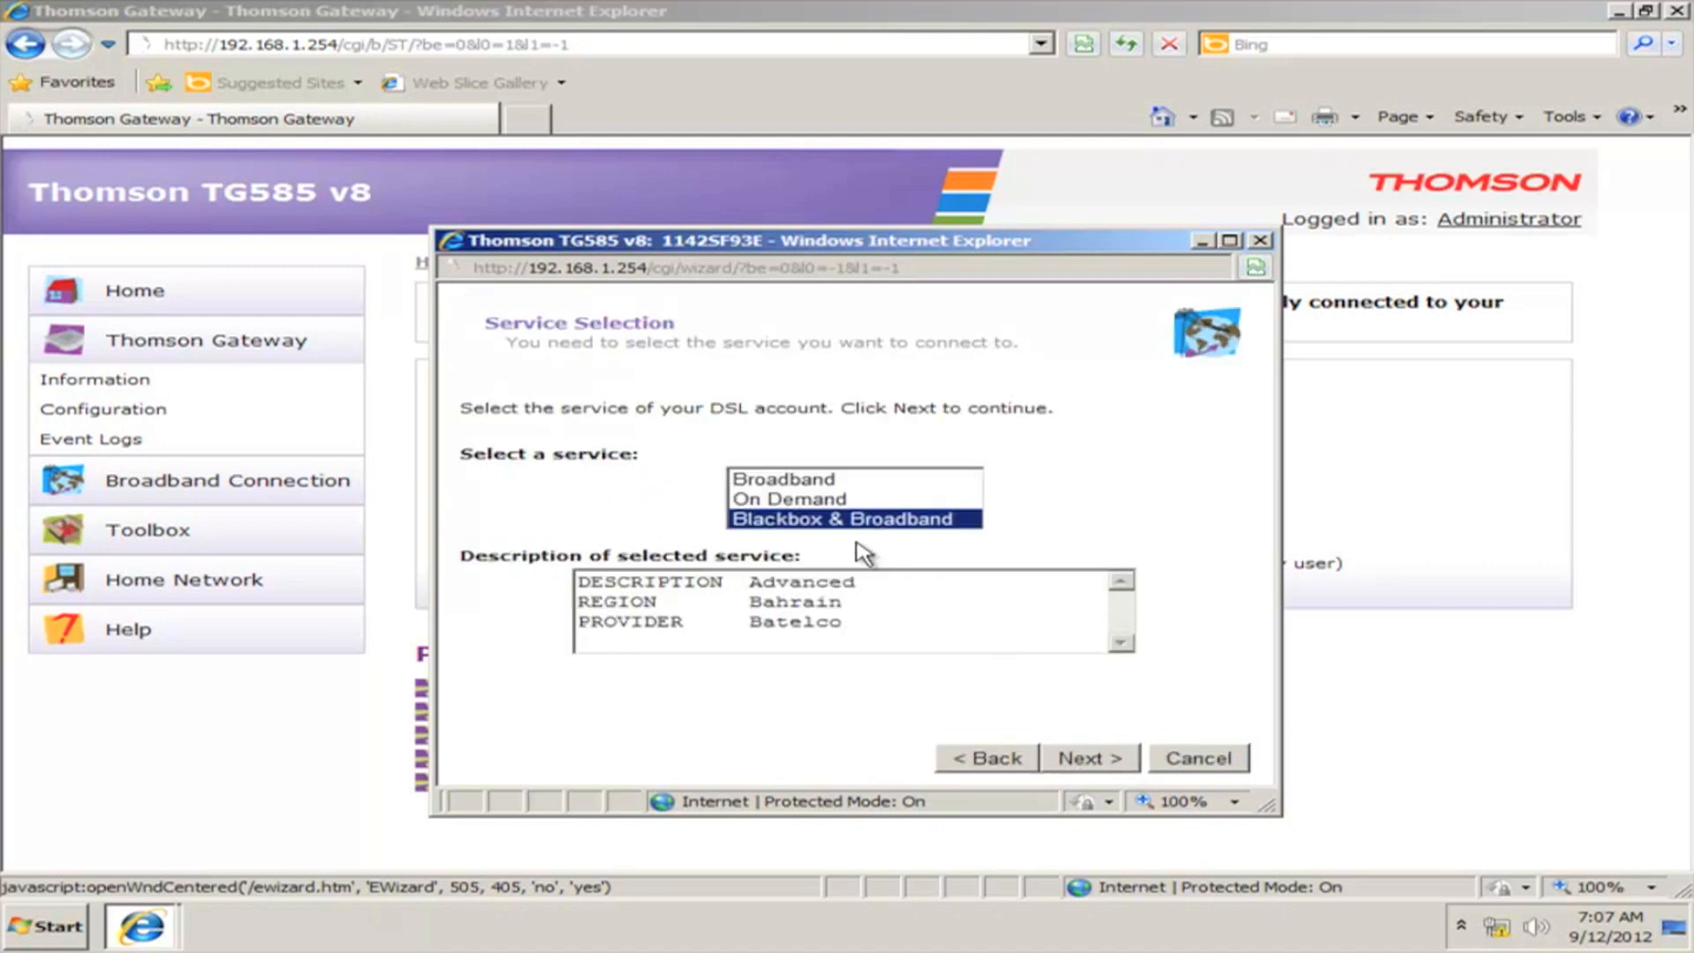
pyautogui.click(783, 479)
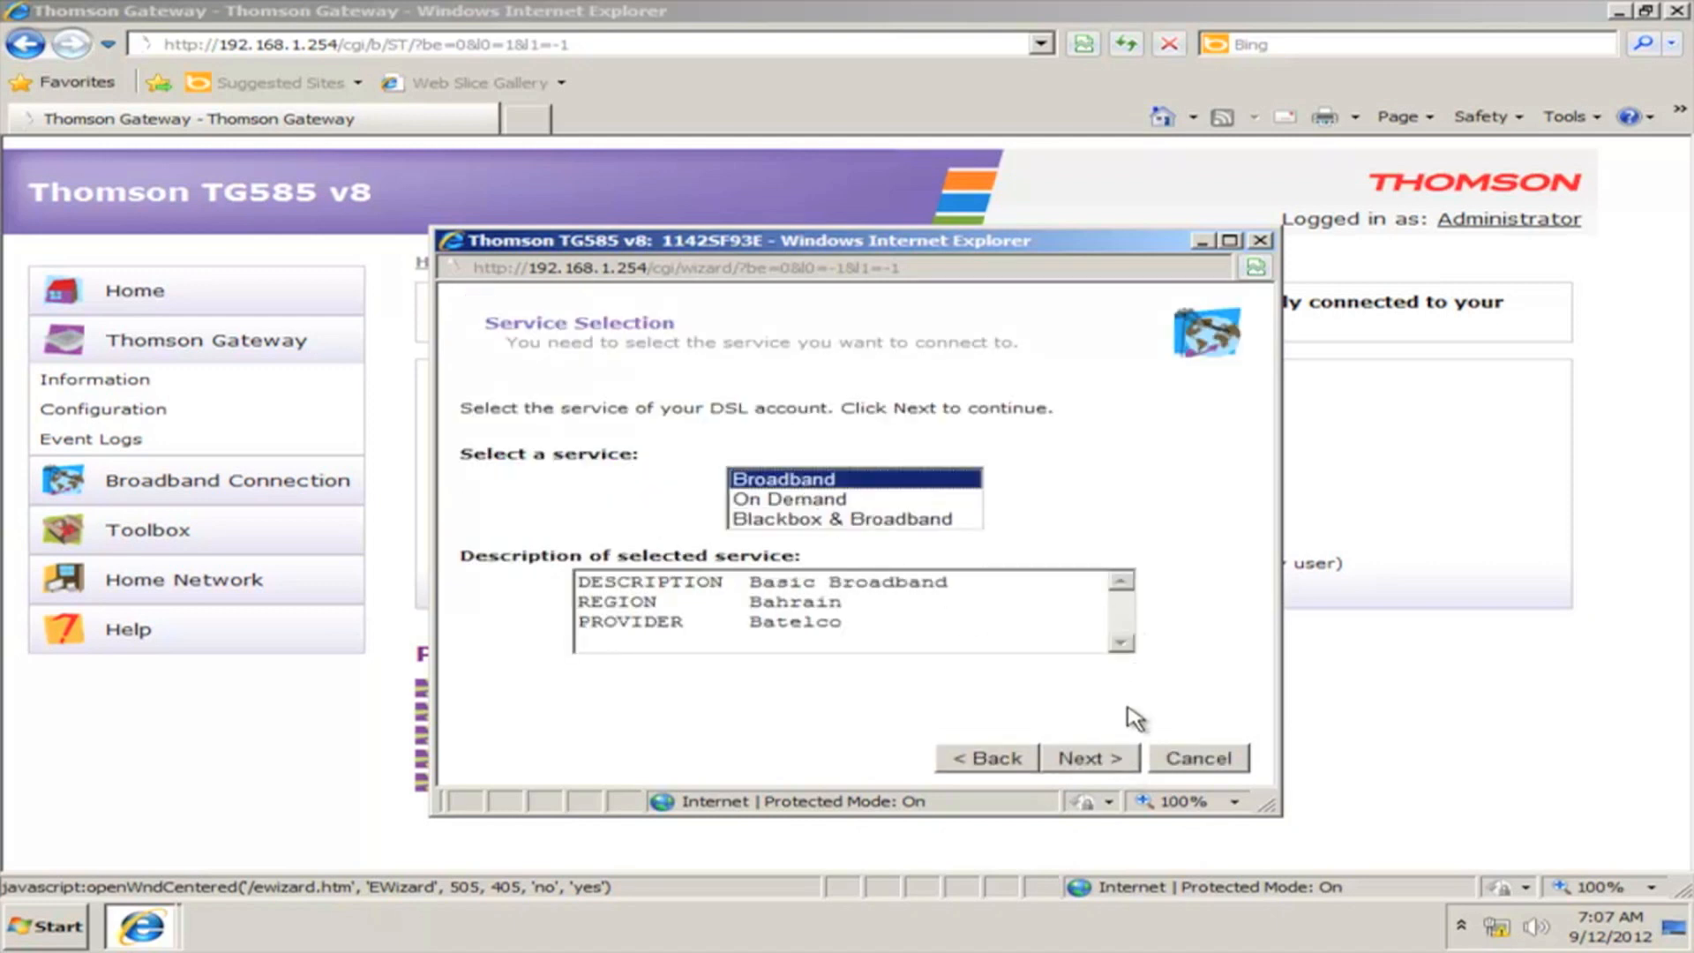
pyautogui.click(1088, 757)
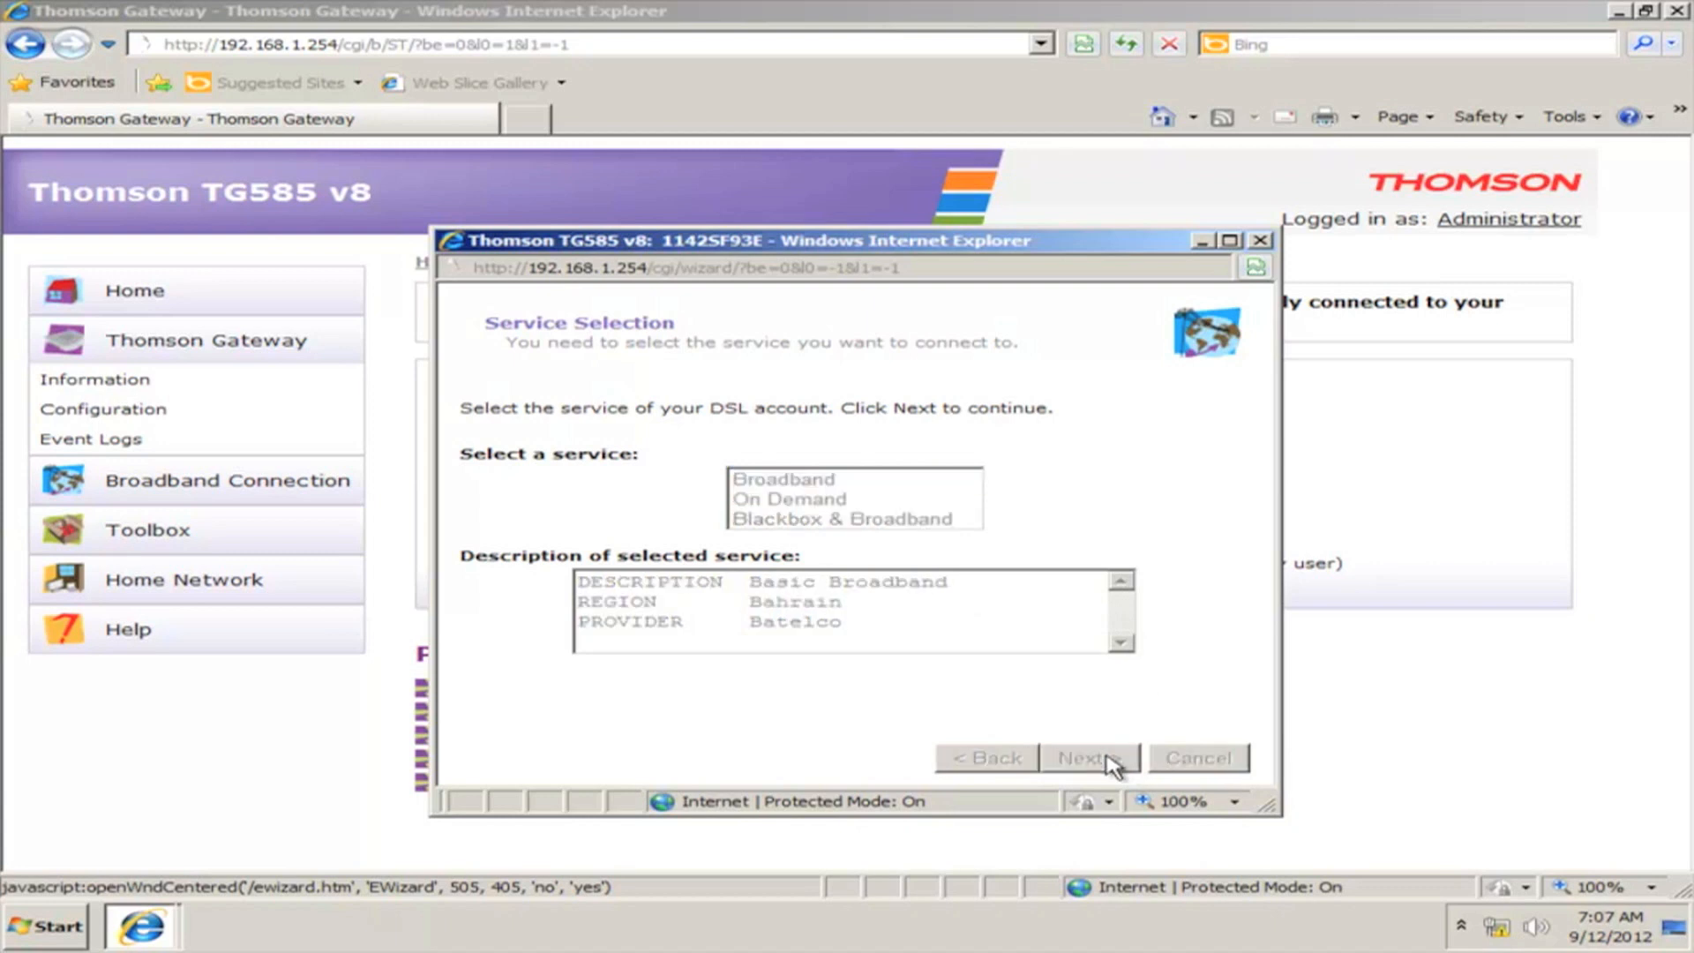
pyautogui.click(1087, 757)
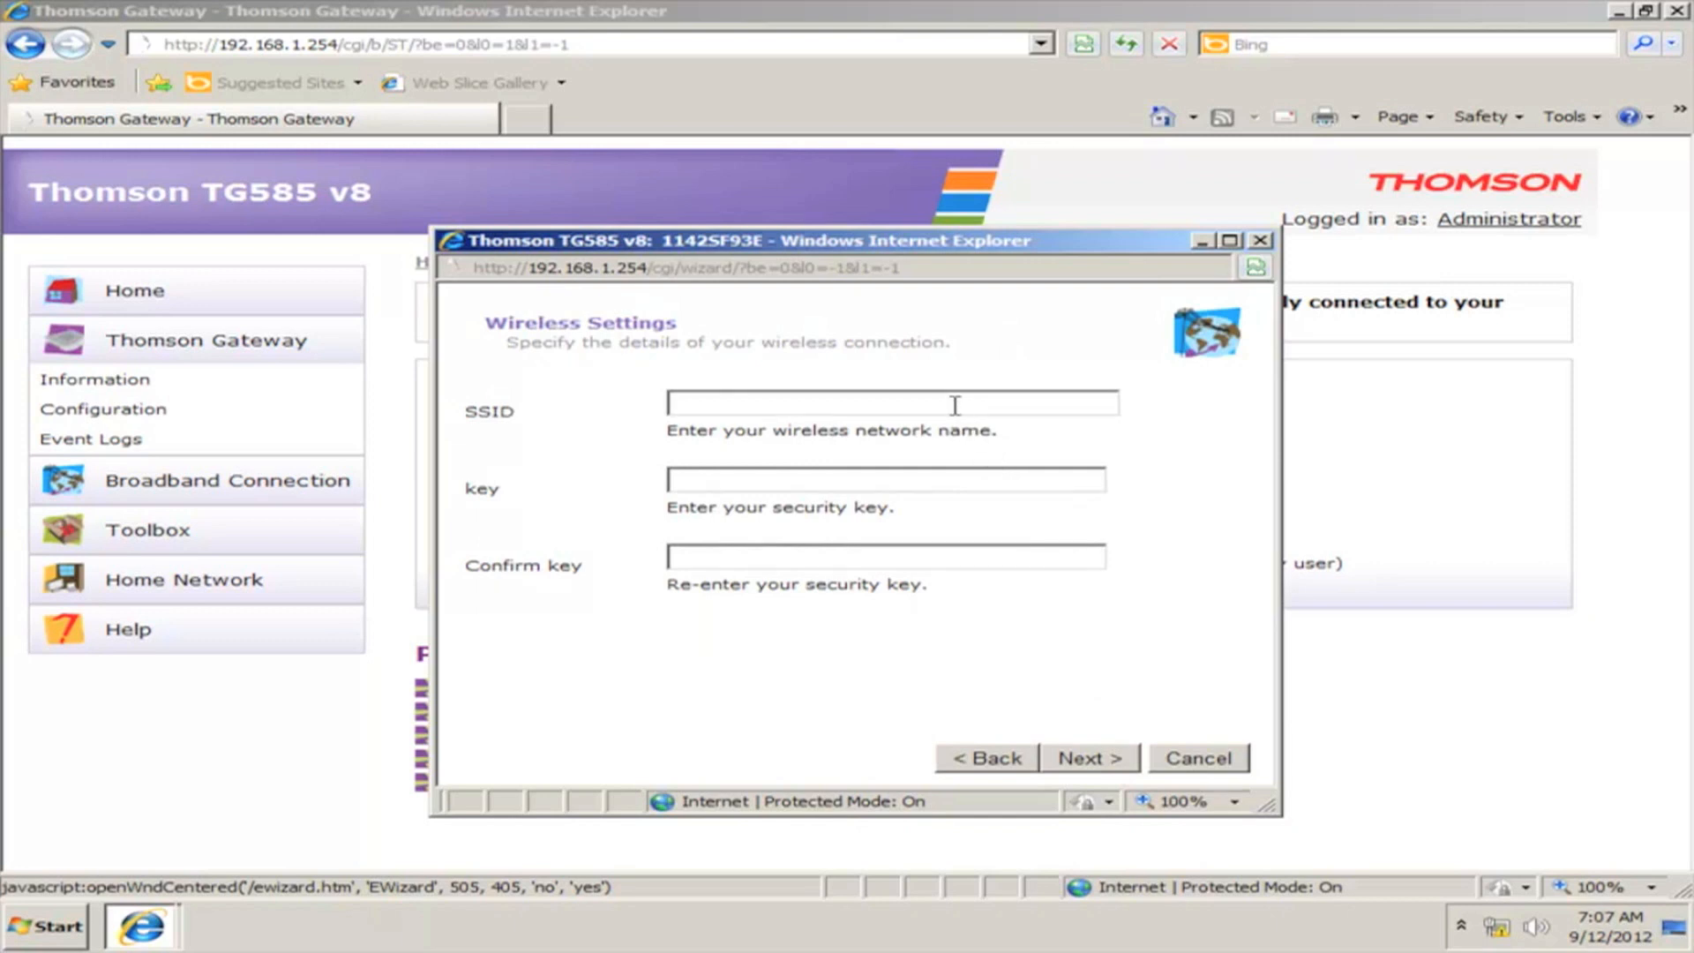
# Enter SSID 'My Wireless' with a confirmed security key and submit.
pyautogui.write('My')
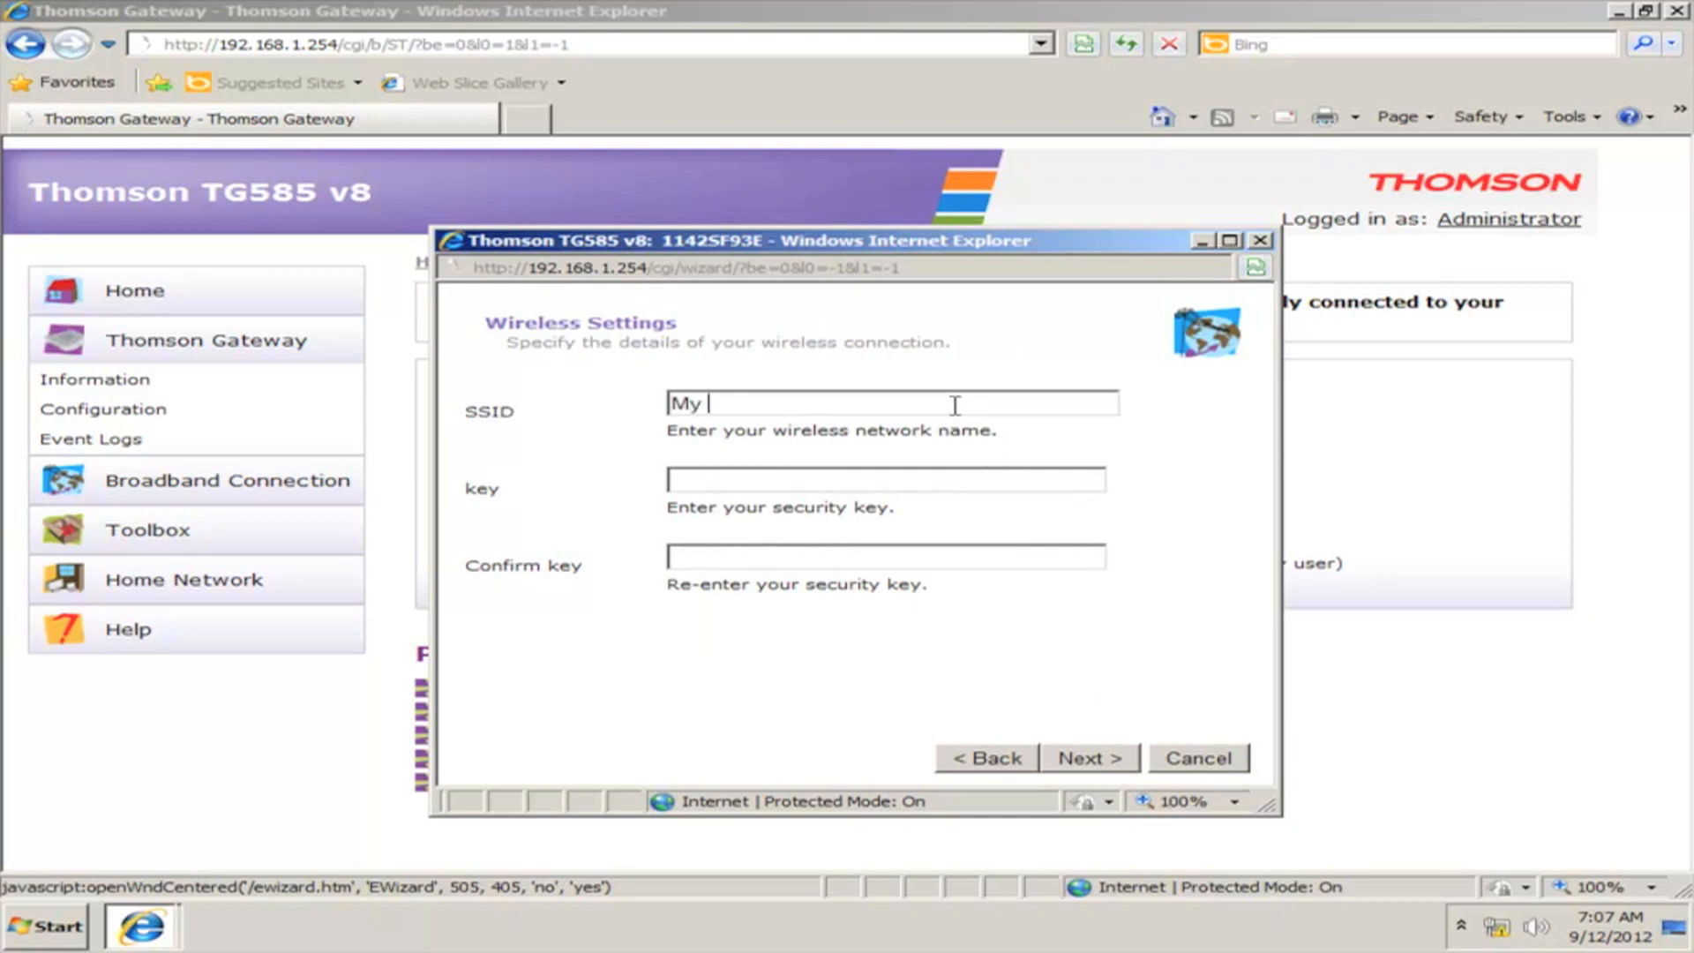
pyautogui.write('Wirel')
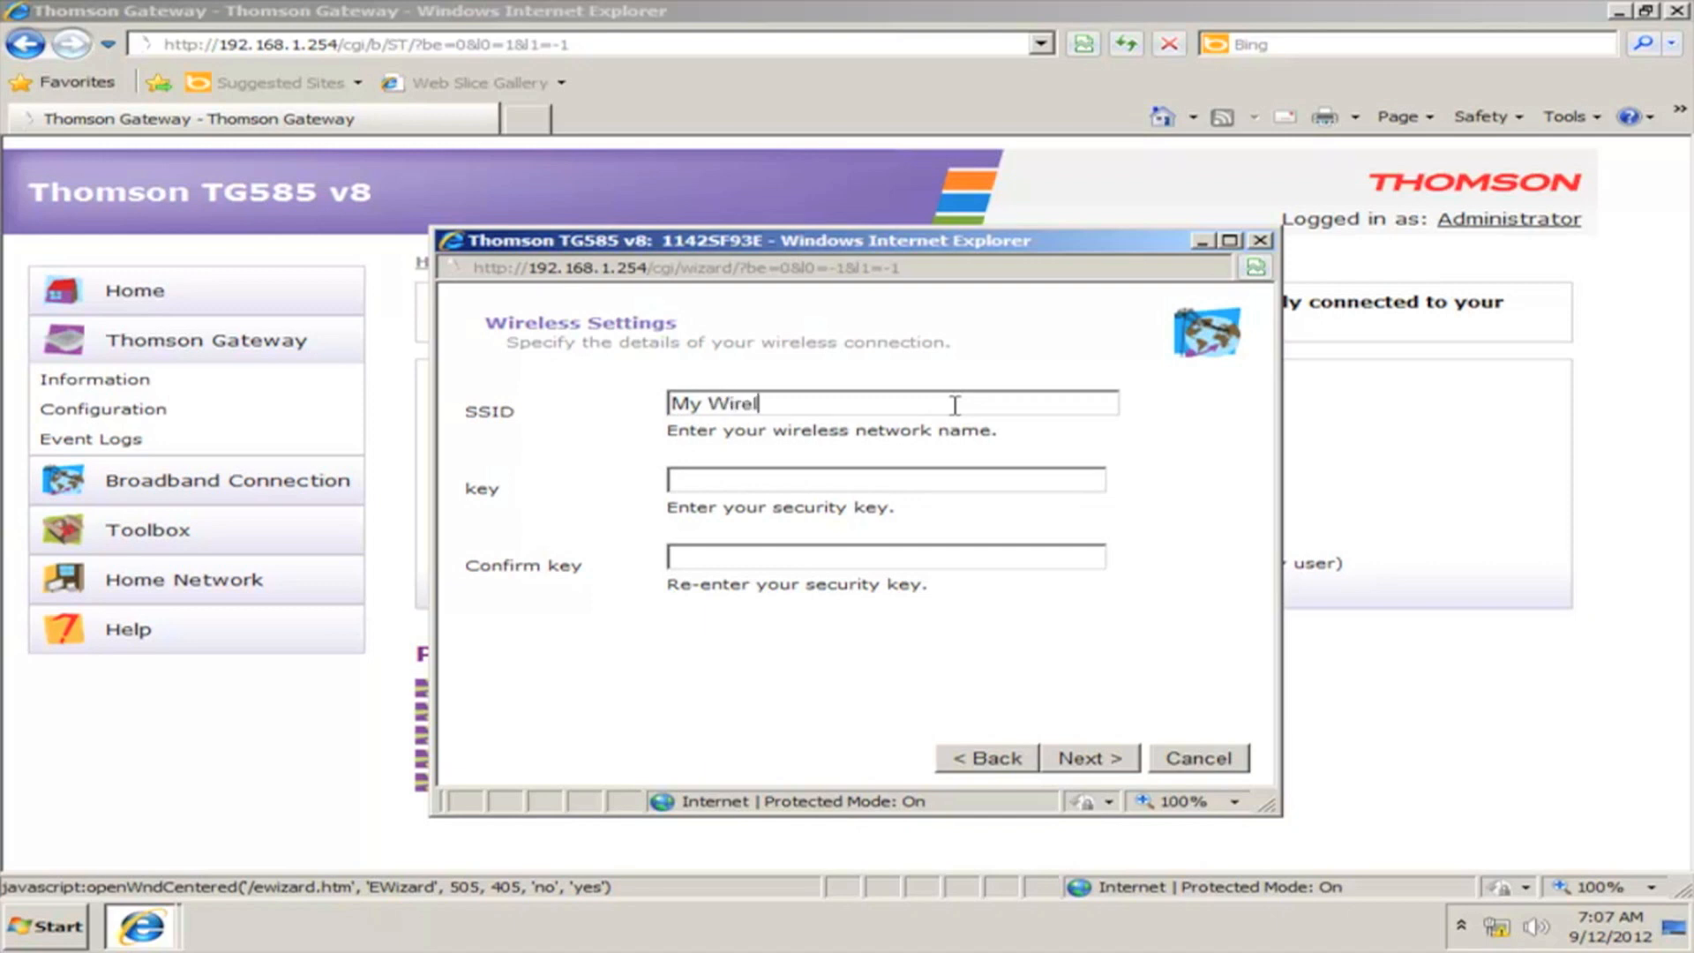
pyautogui.write('ess')
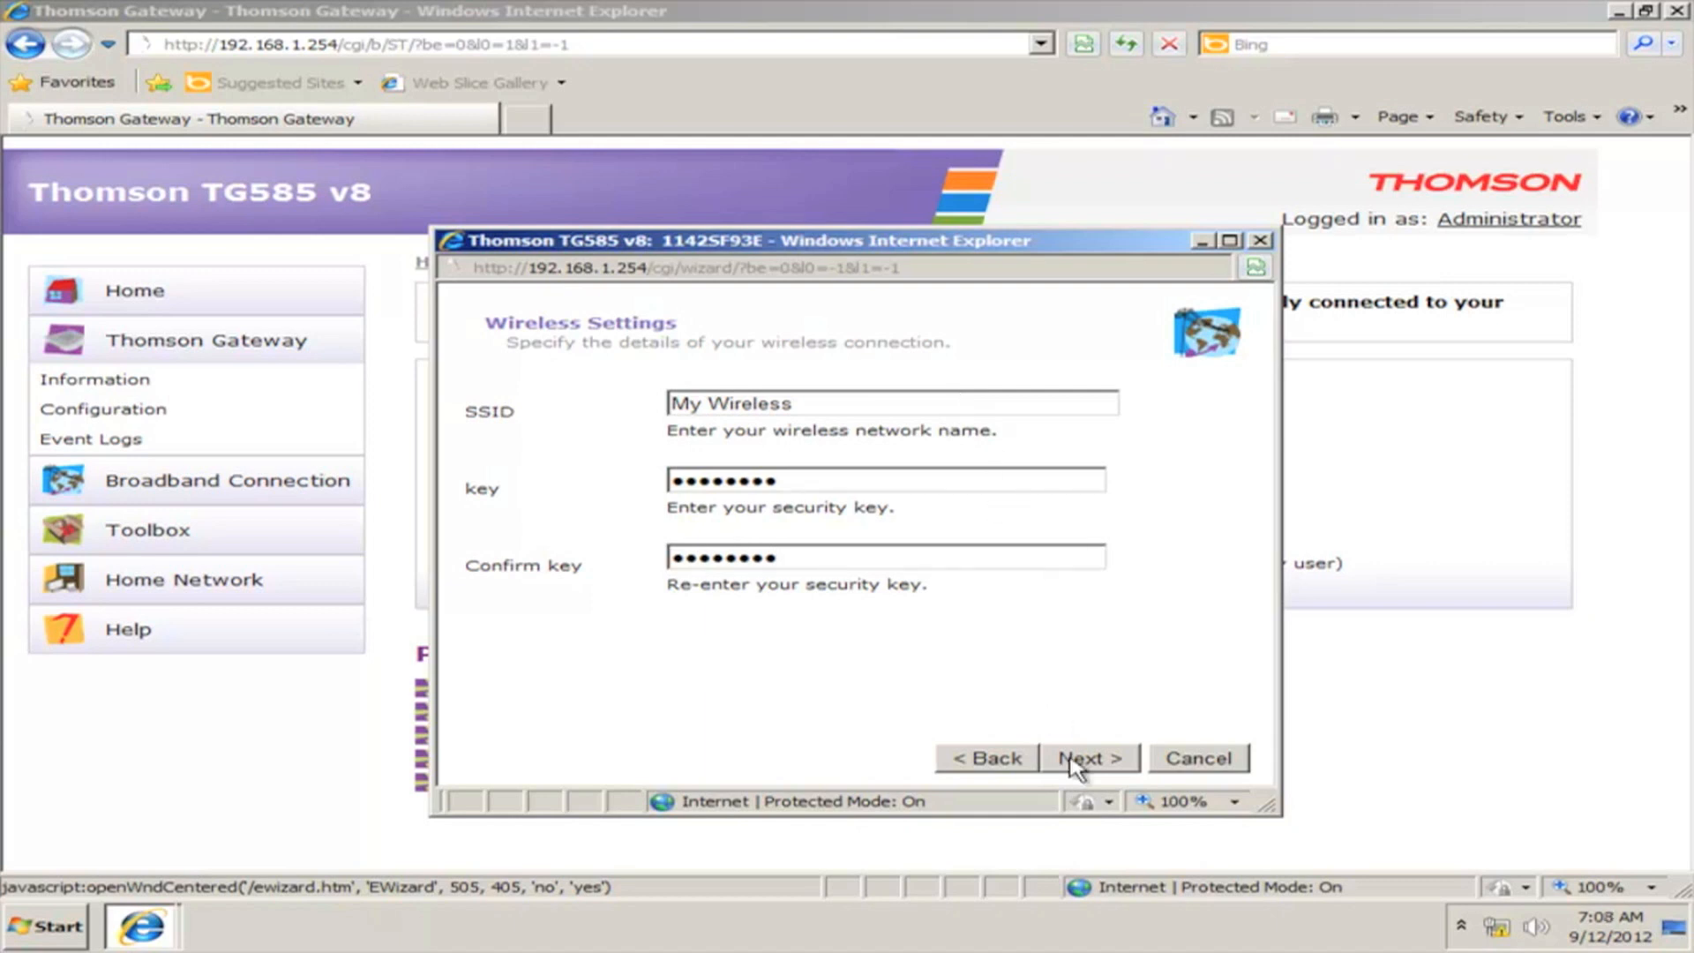
pyautogui.click(1088, 757)
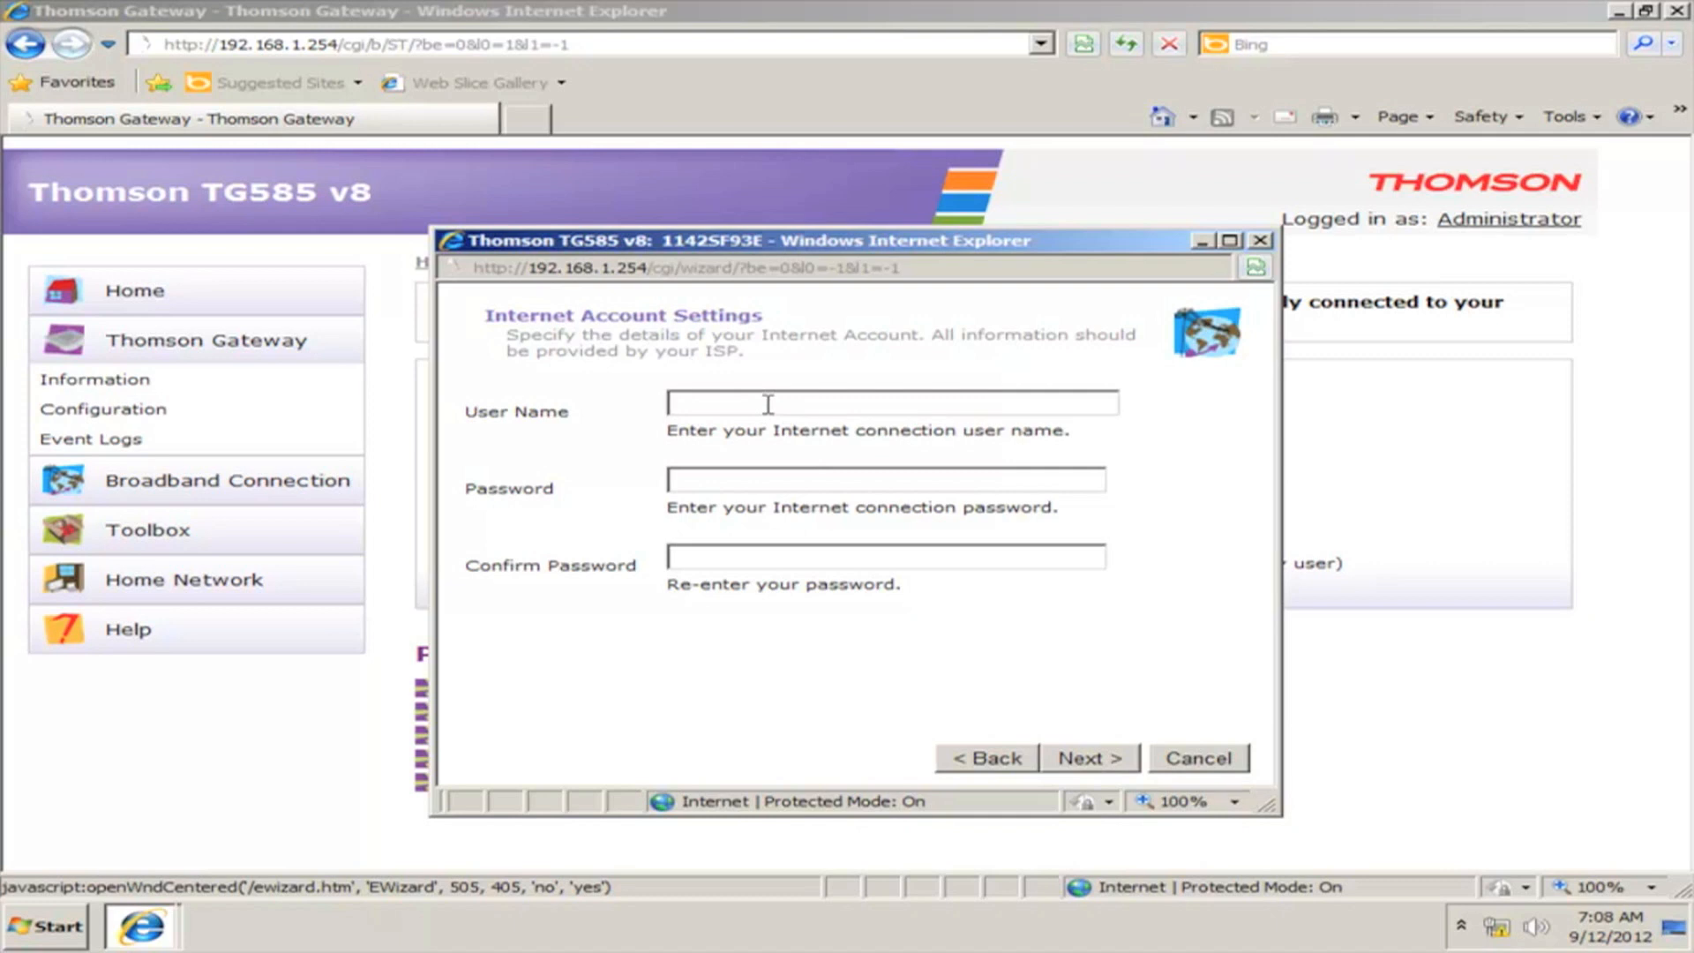
# Enter ISP user name 'sara' and confirmed password, then proceed to the review summary.
pyautogui.write('sa')
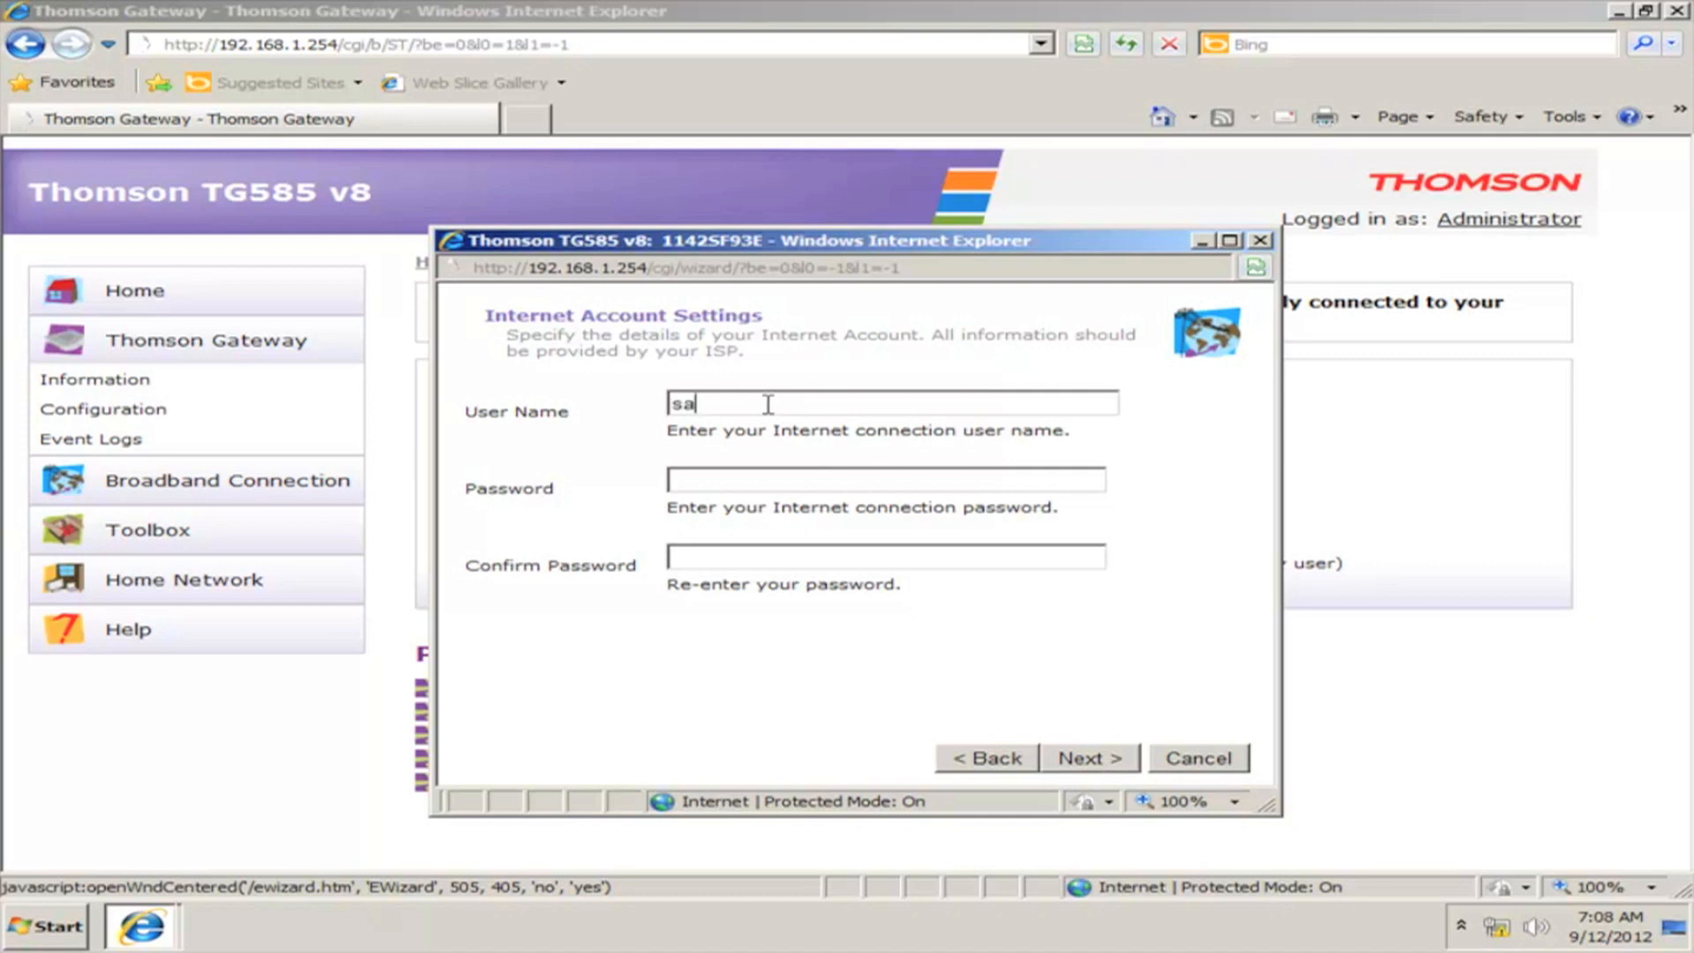
pyautogui.write('ra')
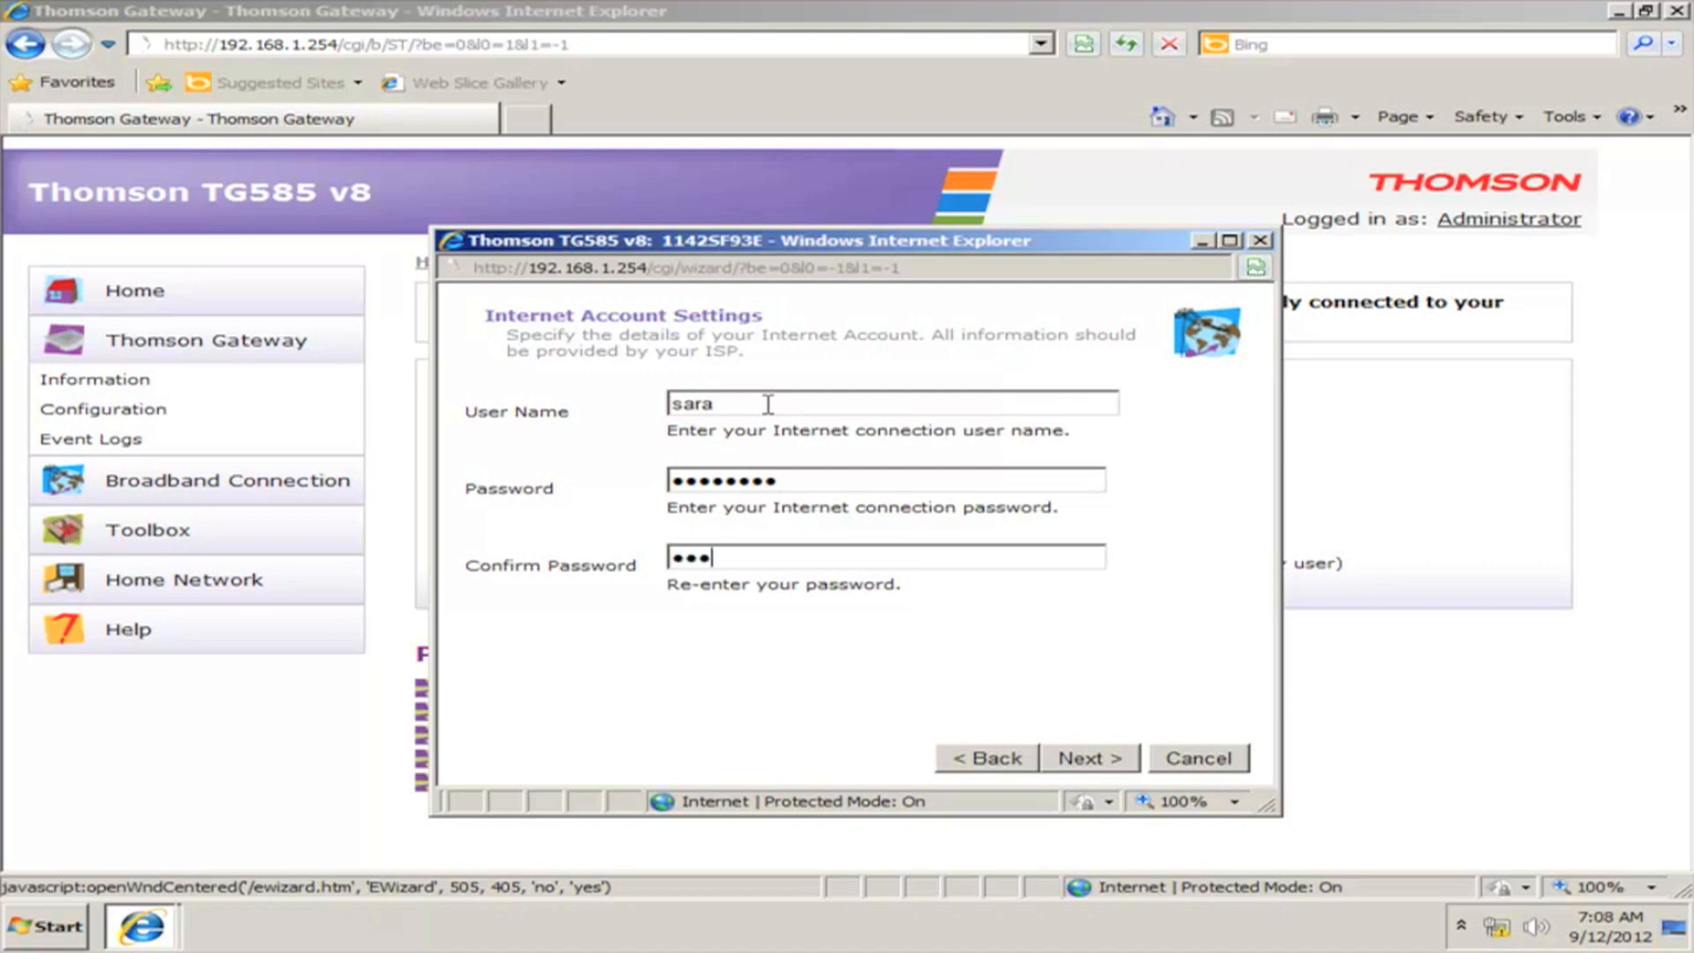
pyautogui.write('••••')
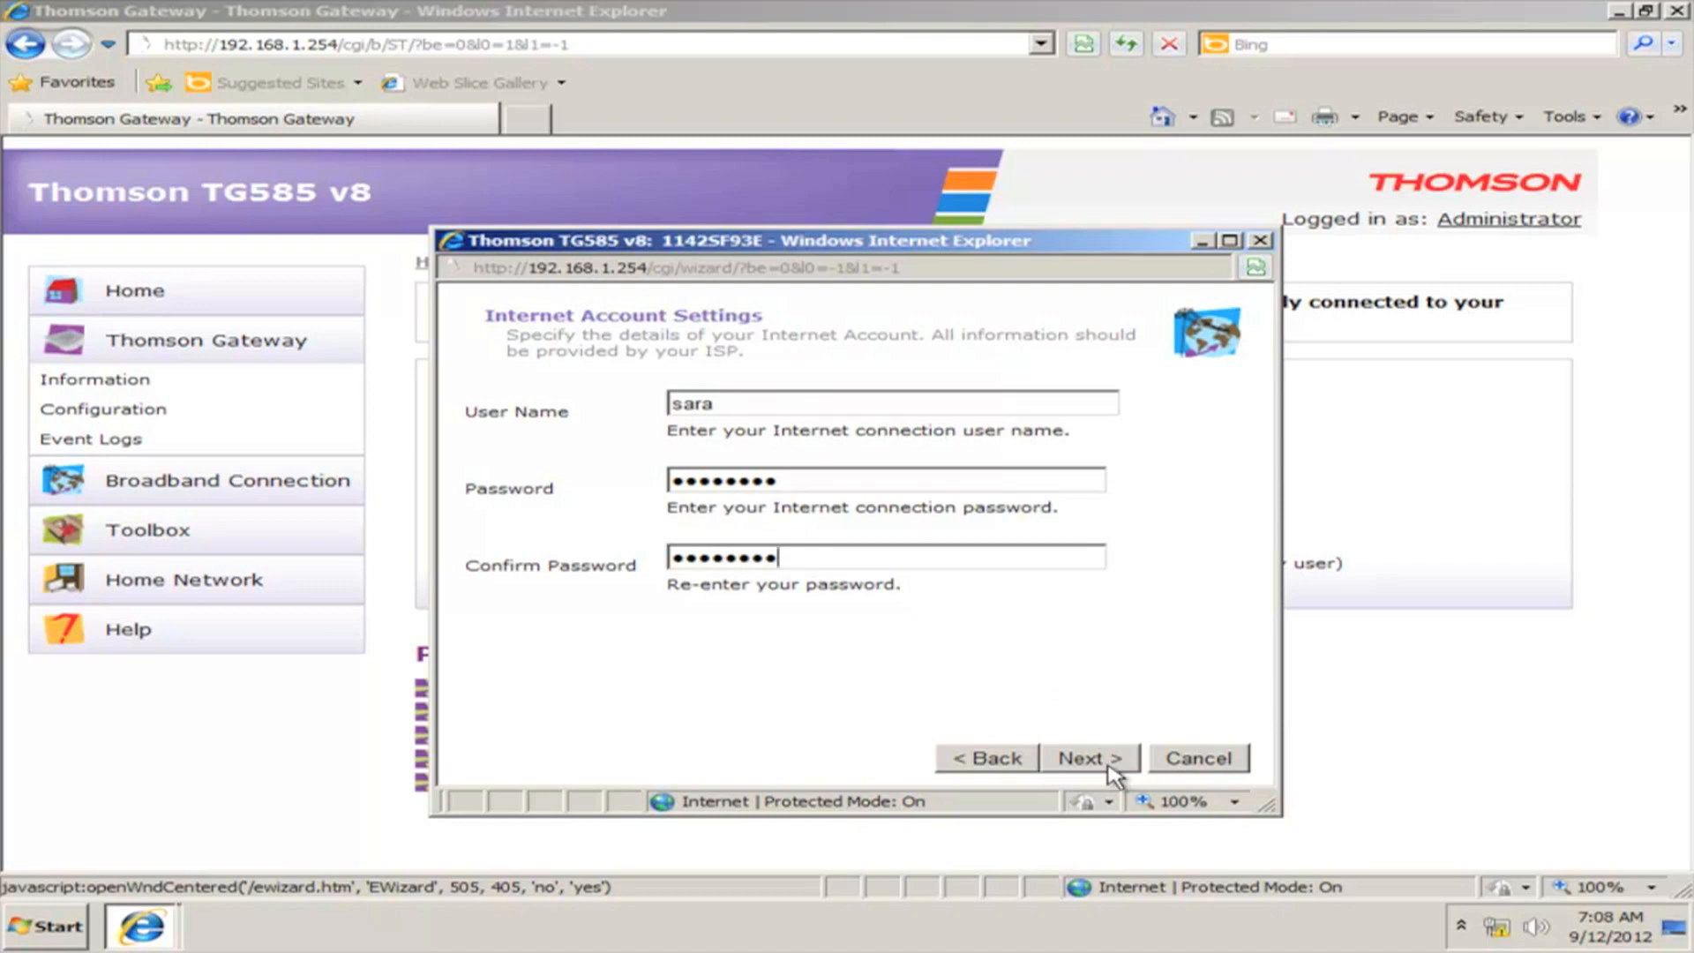
pyautogui.click(1086, 757)
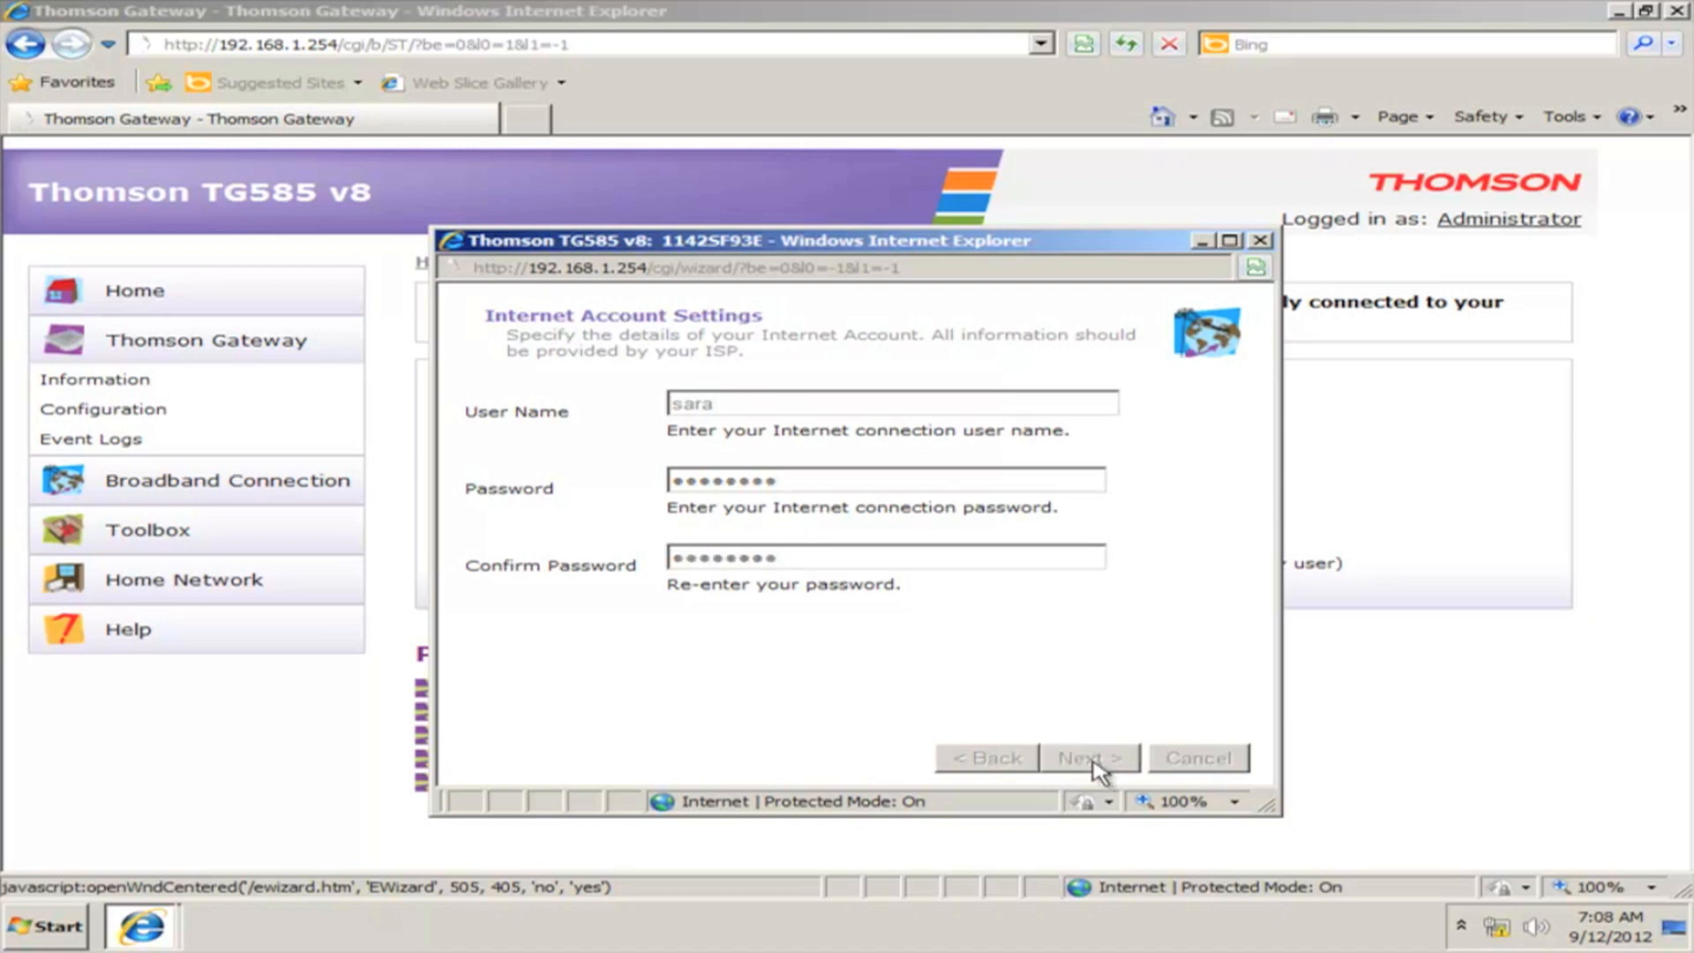
pyautogui.click(1087, 757)
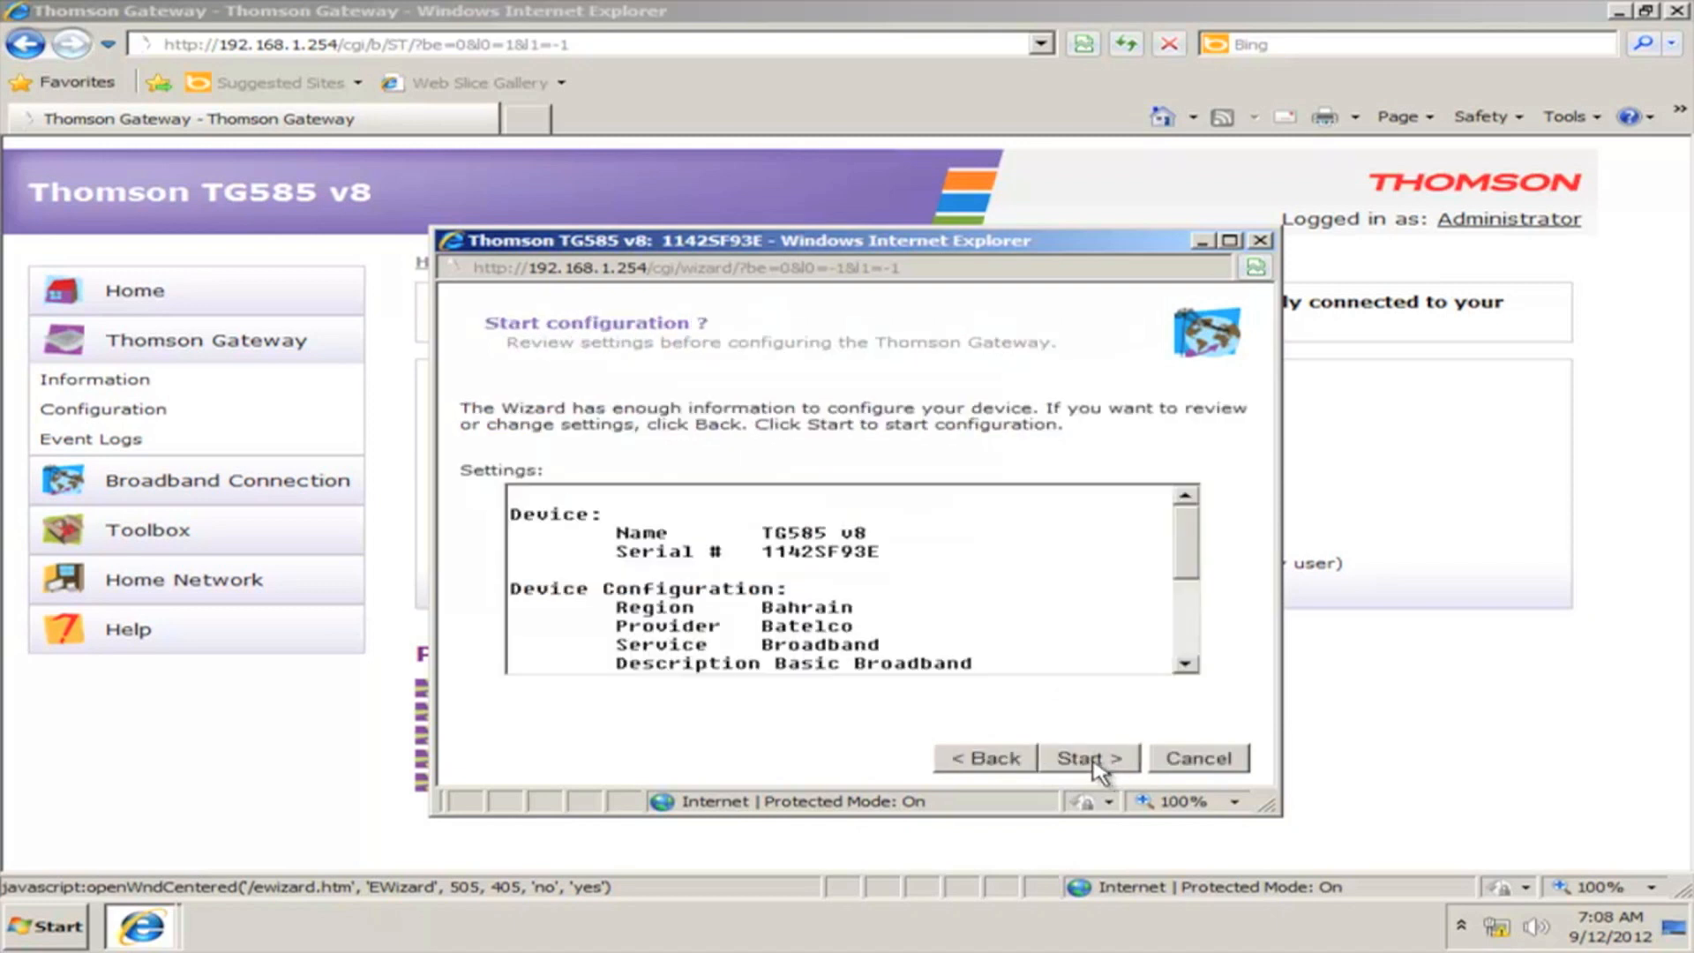
# Start applying the reviewed configuration, then Finish the completed wizard.
pyautogui.click(1087, 757)
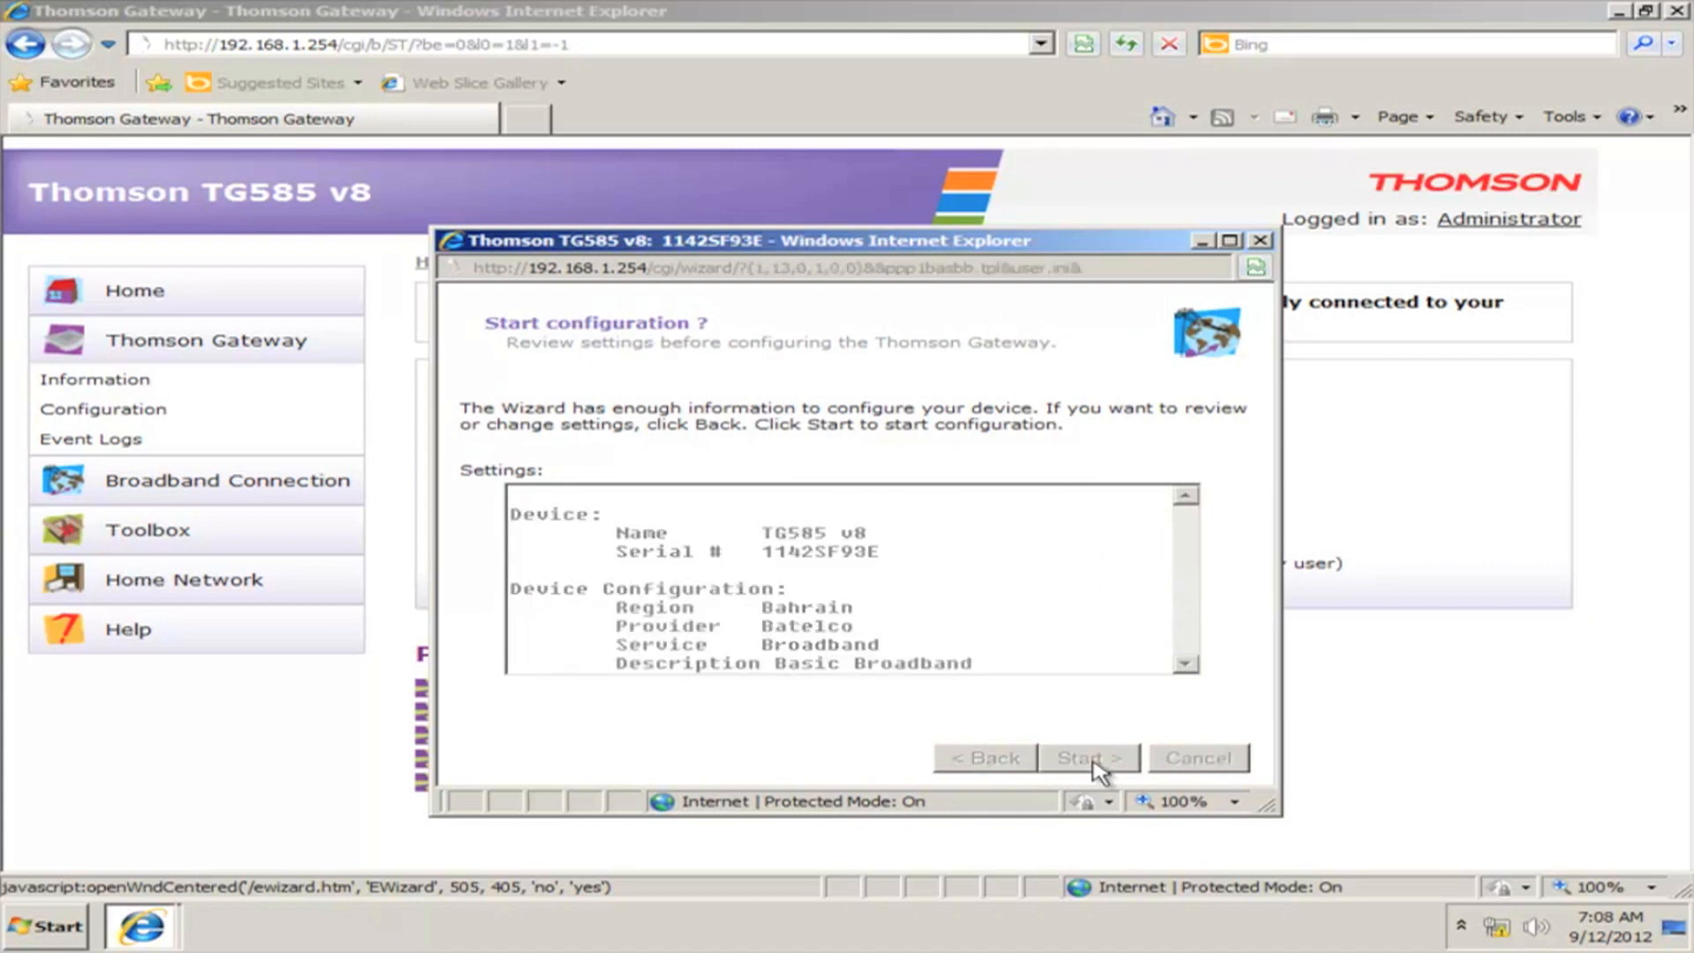
pyautogui.click(1088, 757)
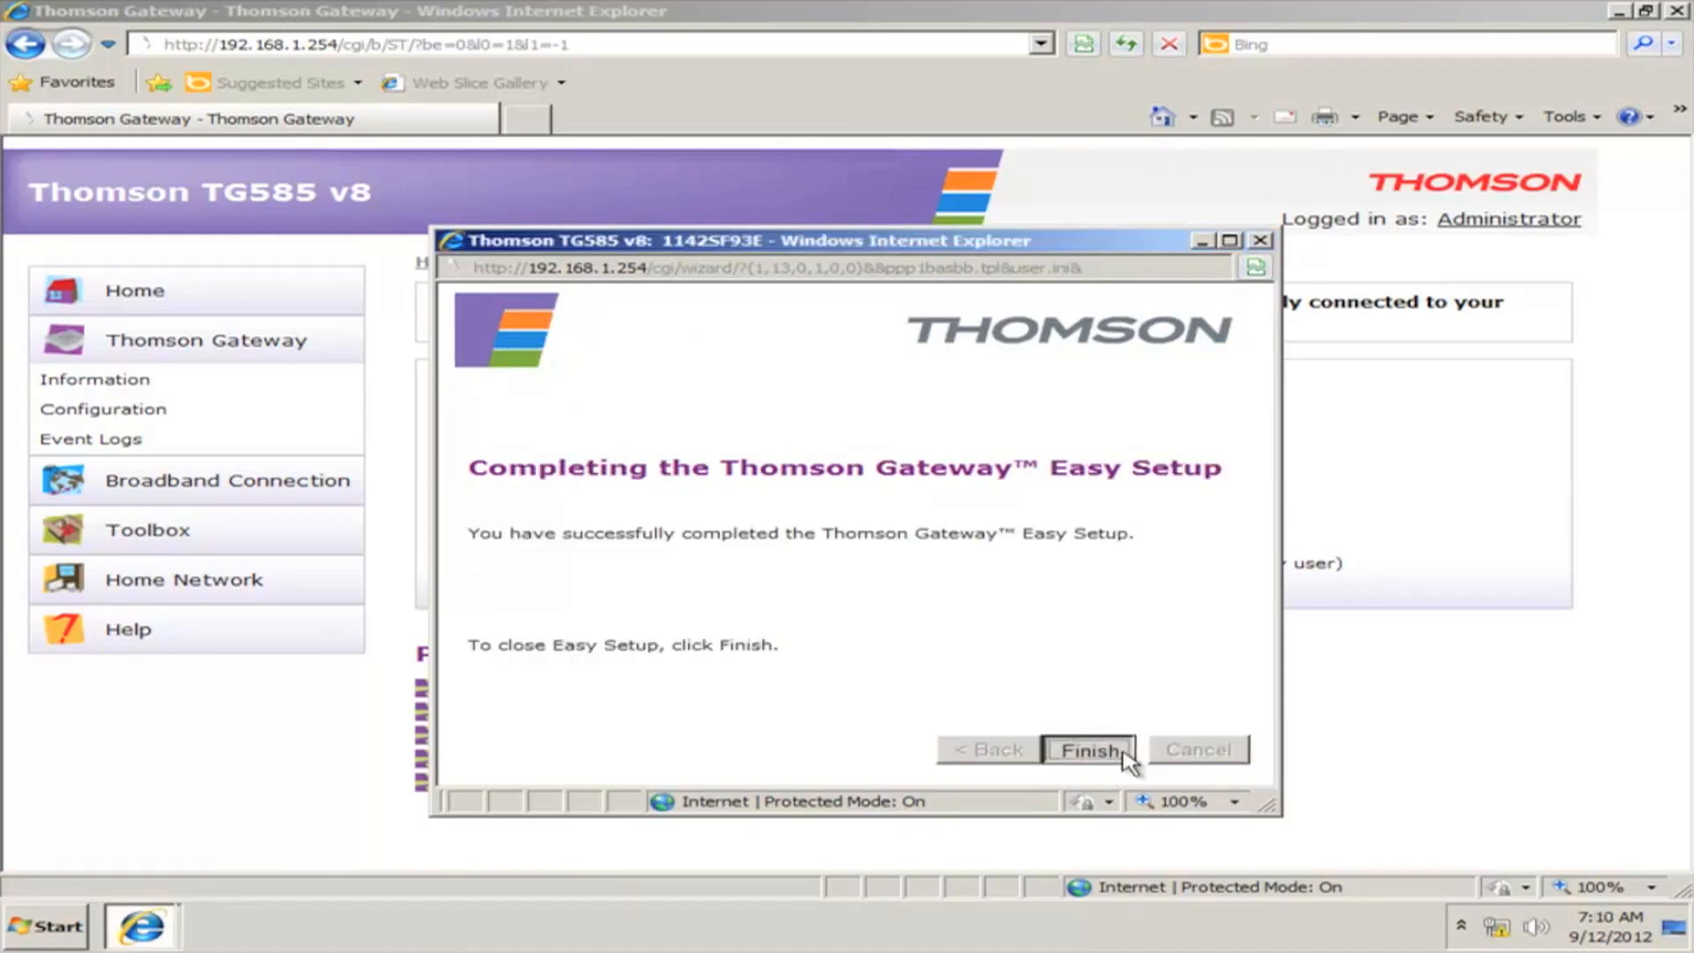
pyautogui.click(1088, 750)
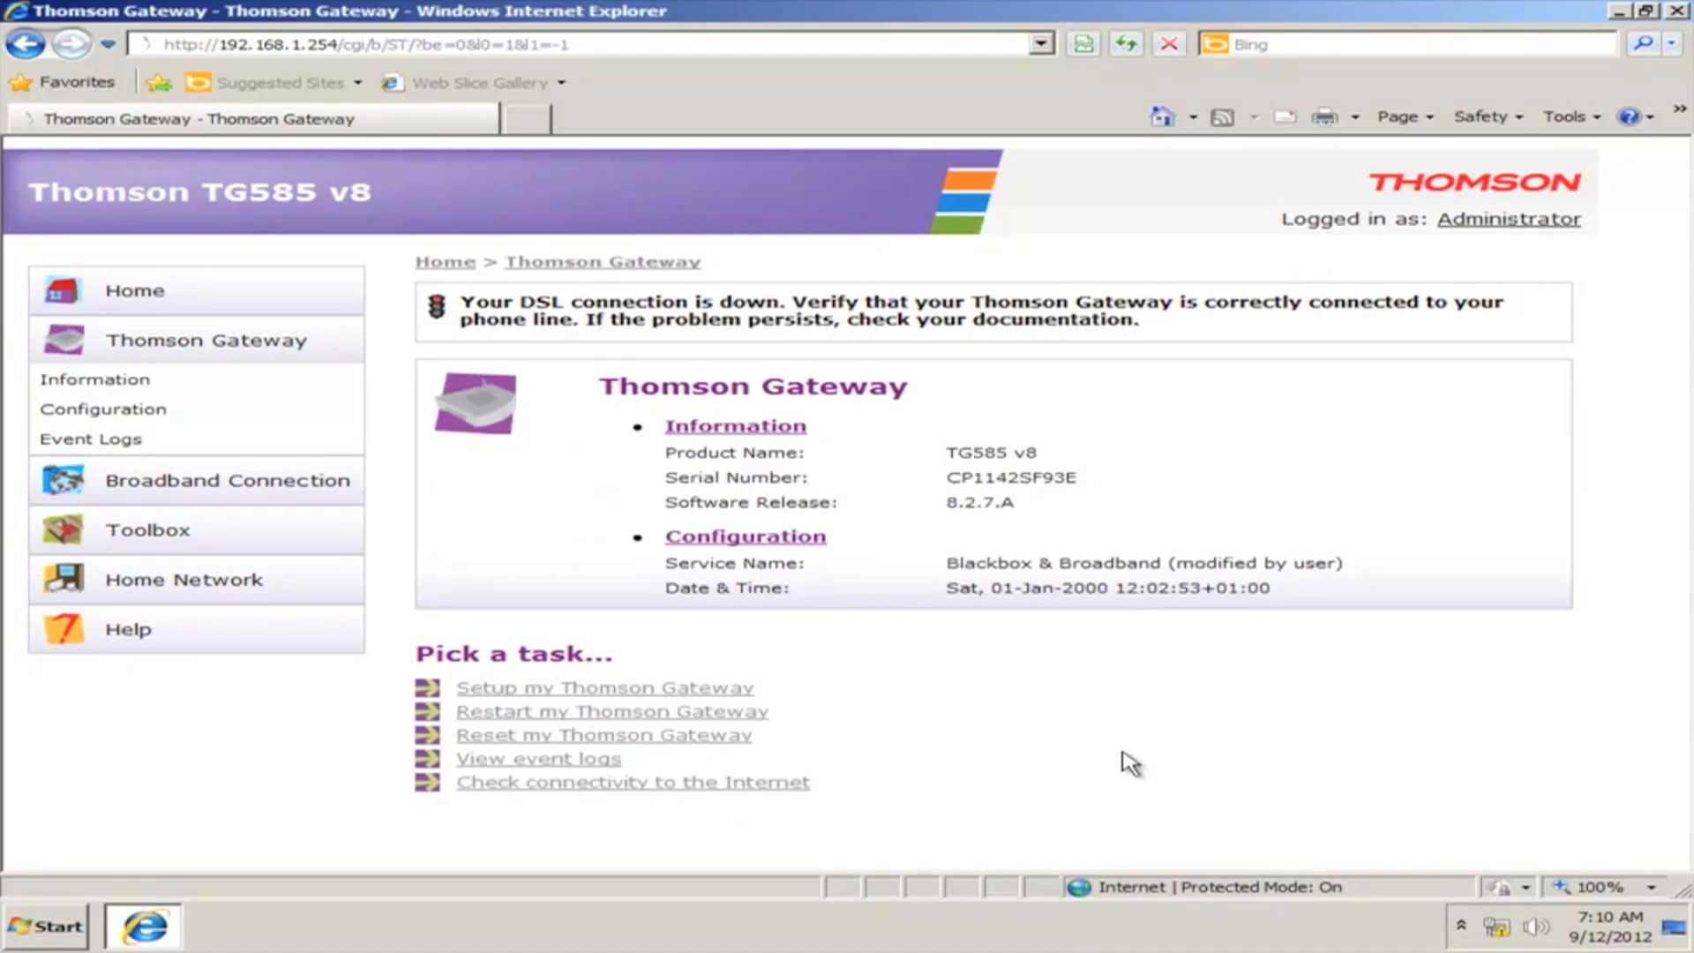
pyautogui.moveTo(617, 10)
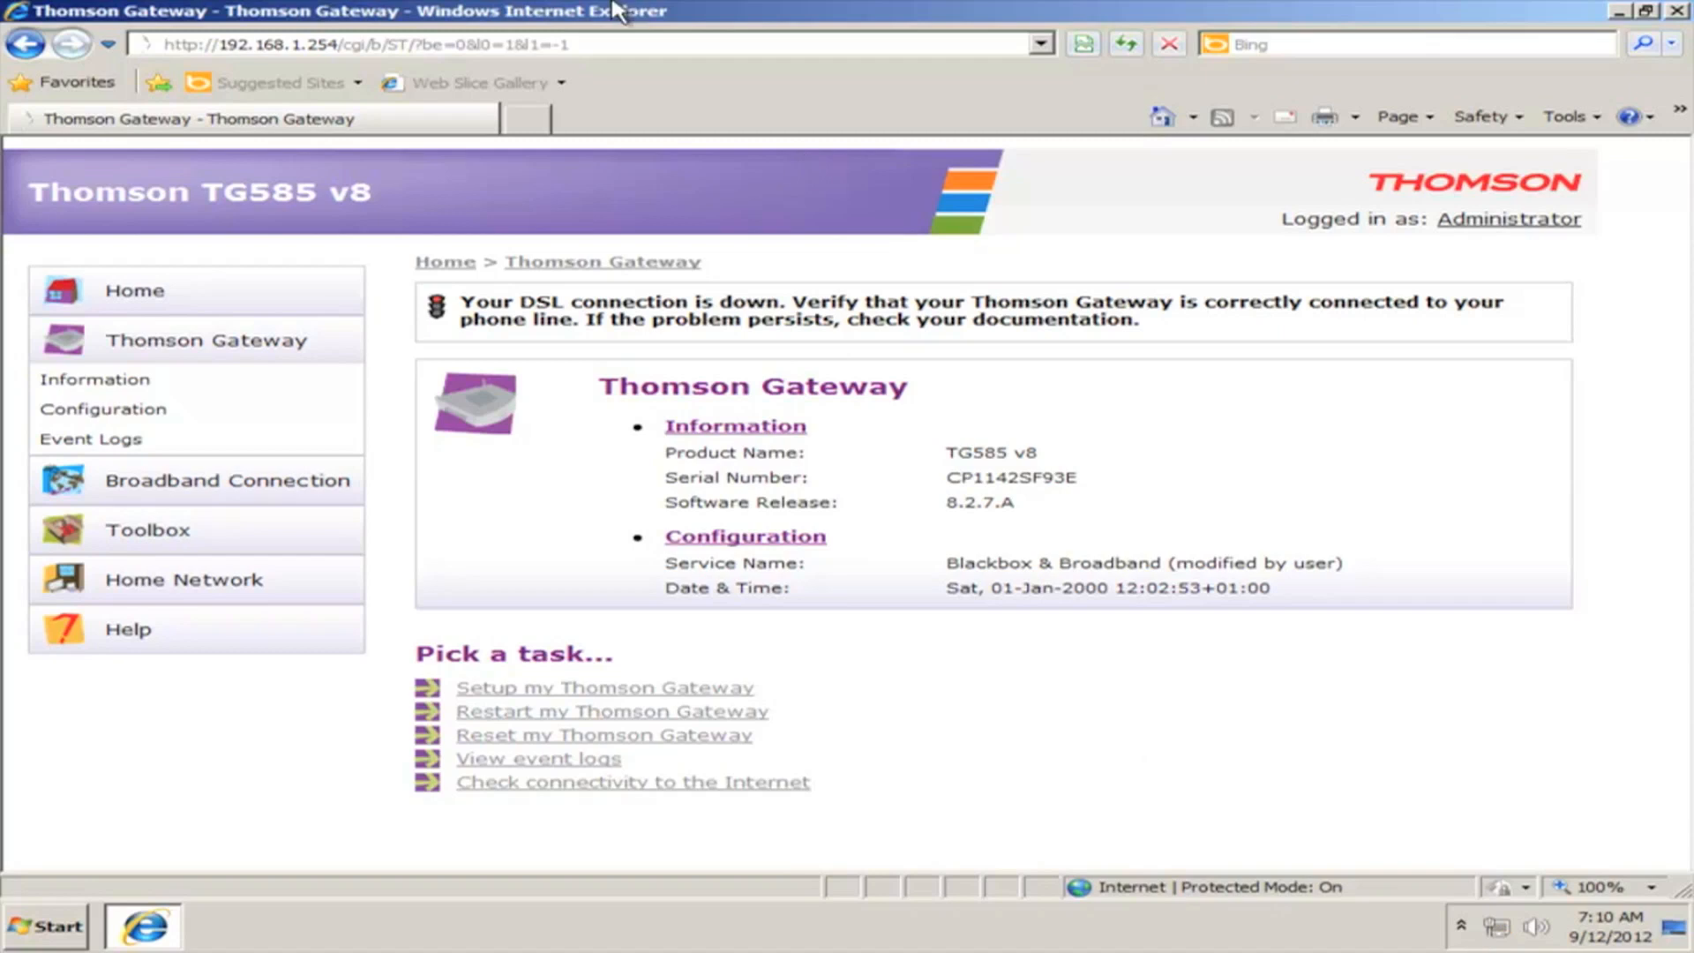
pyautogui.click(583, 44)
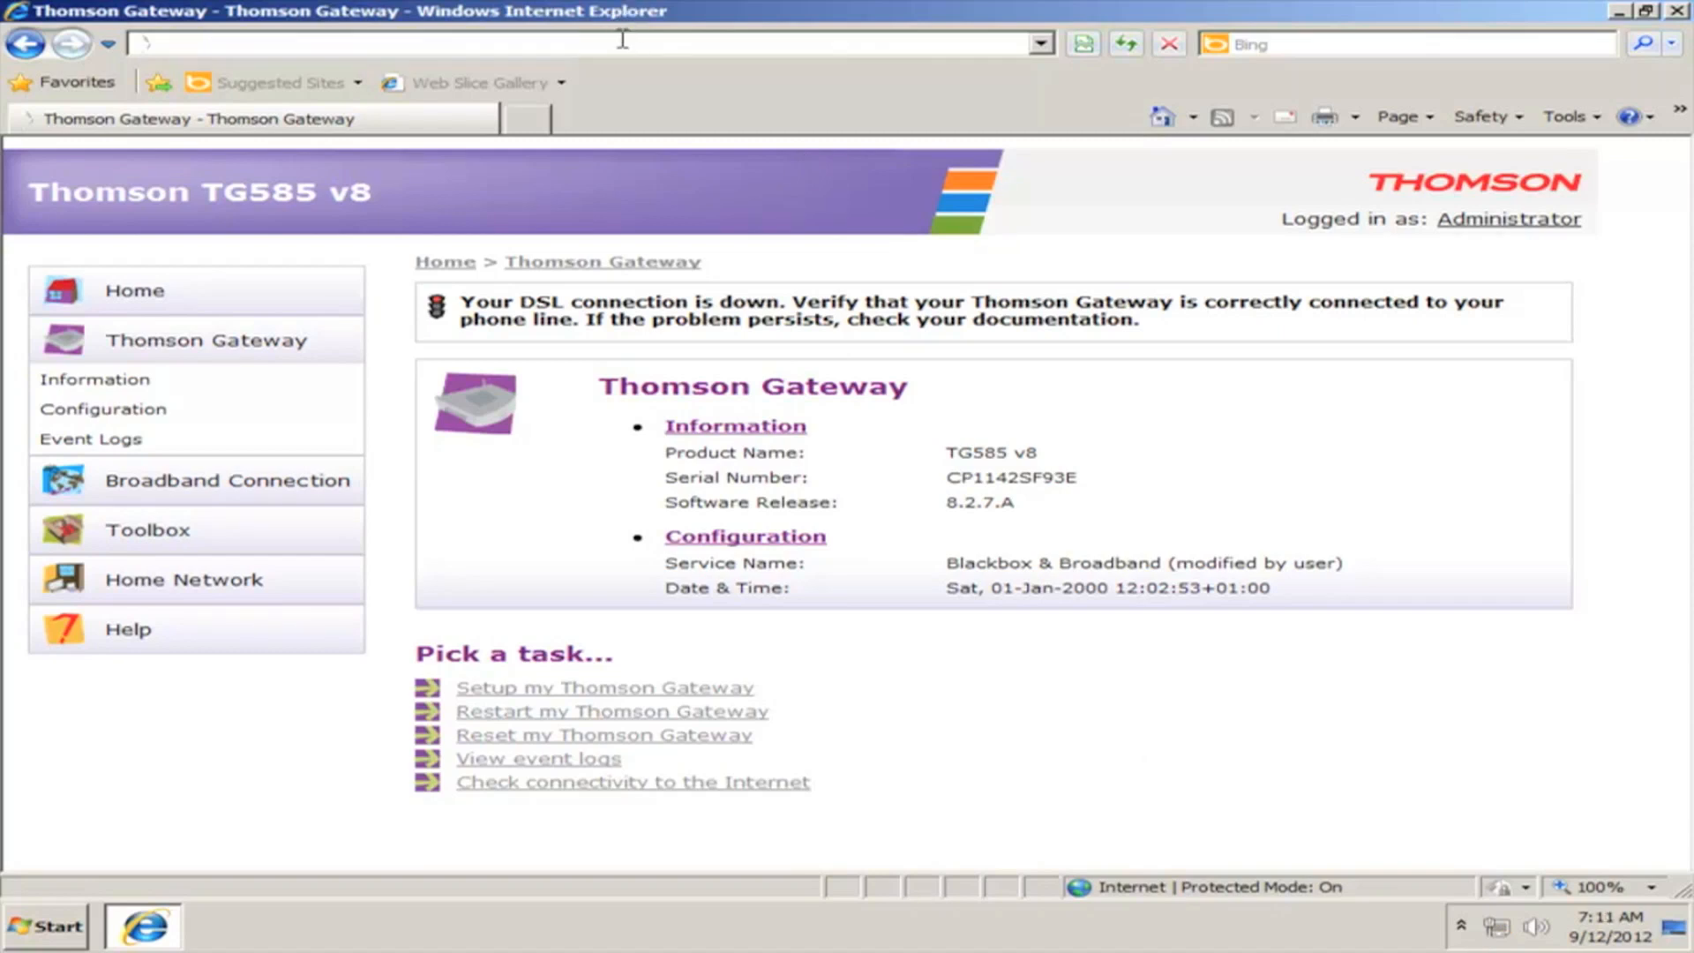
pyautogui.write('www.google.com.bh/')
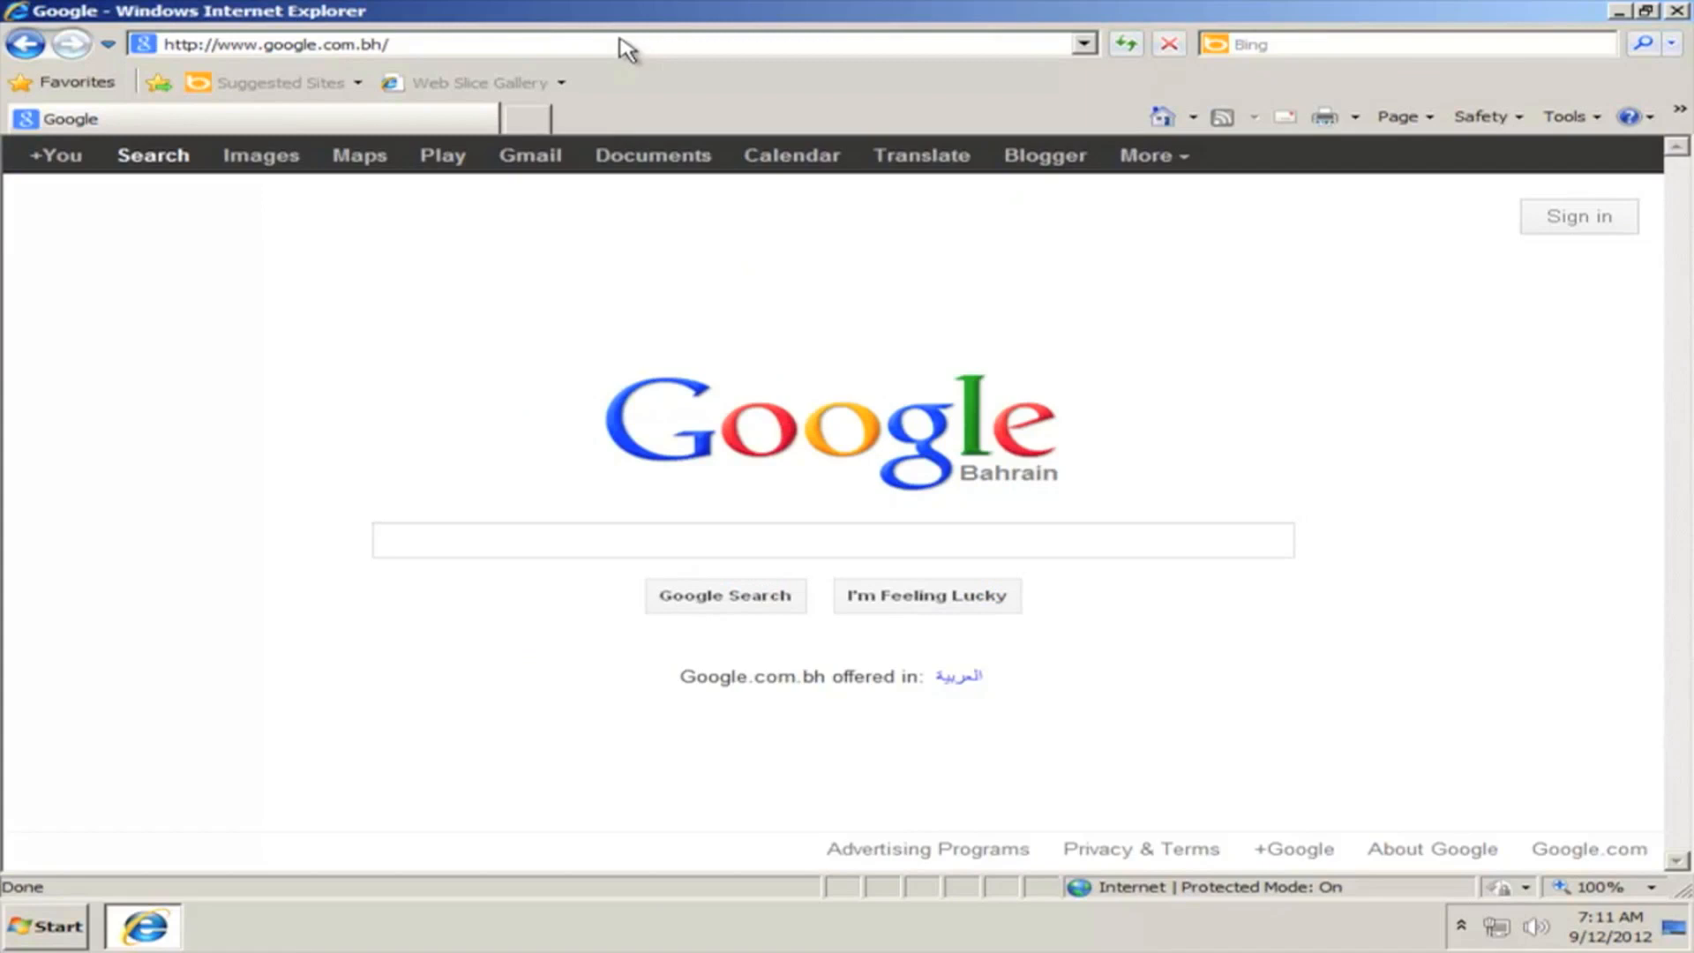
pyautogui.click(832, 540)
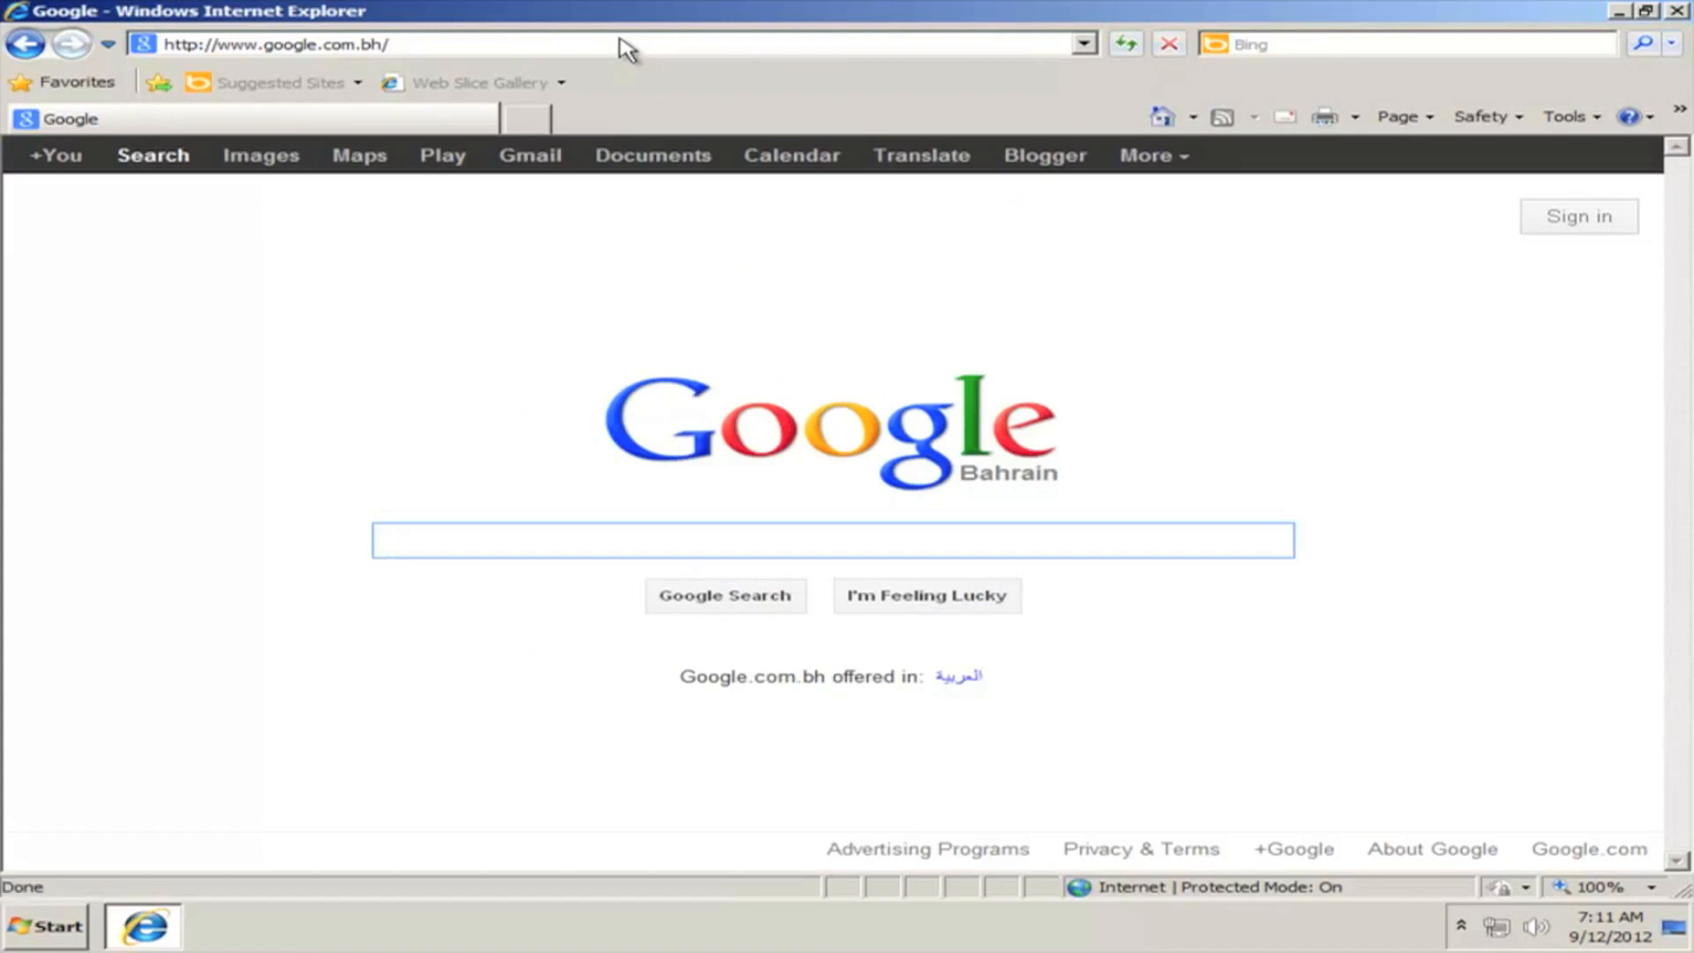